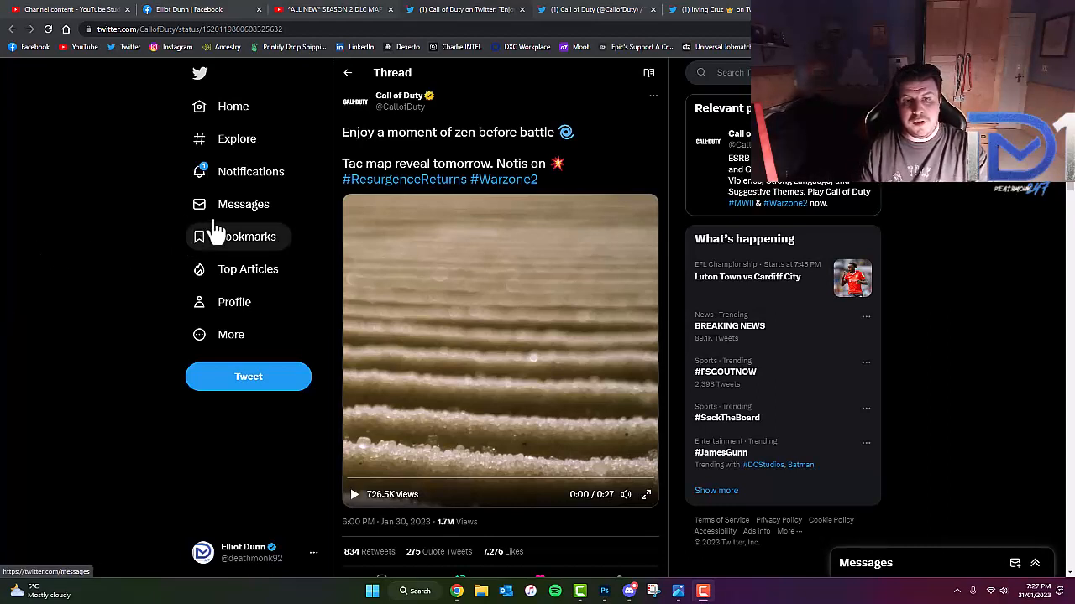
mouse_move(351, 134)
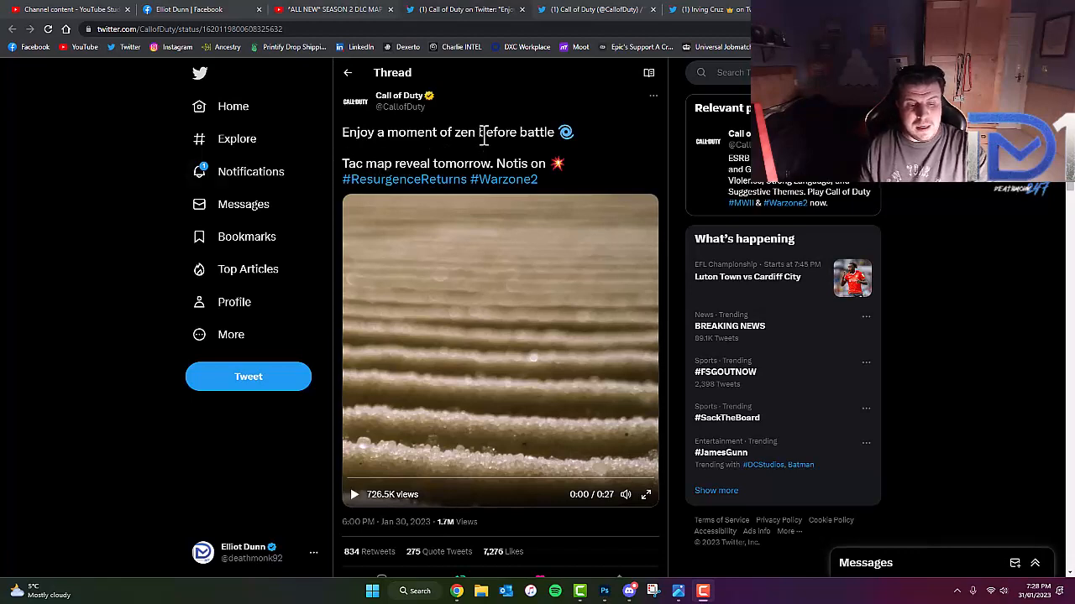
Step: Scroll to the Call of Duty teaser tweet, play its sand-ripple clip full screen, then exit
scroll(down, 3)
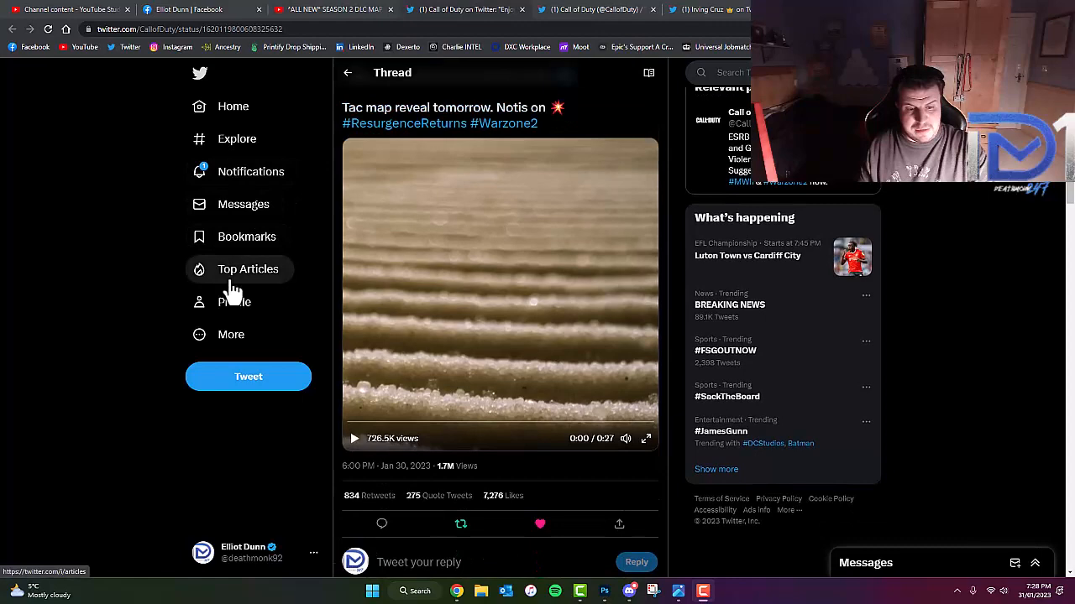
scroll(down, 3)
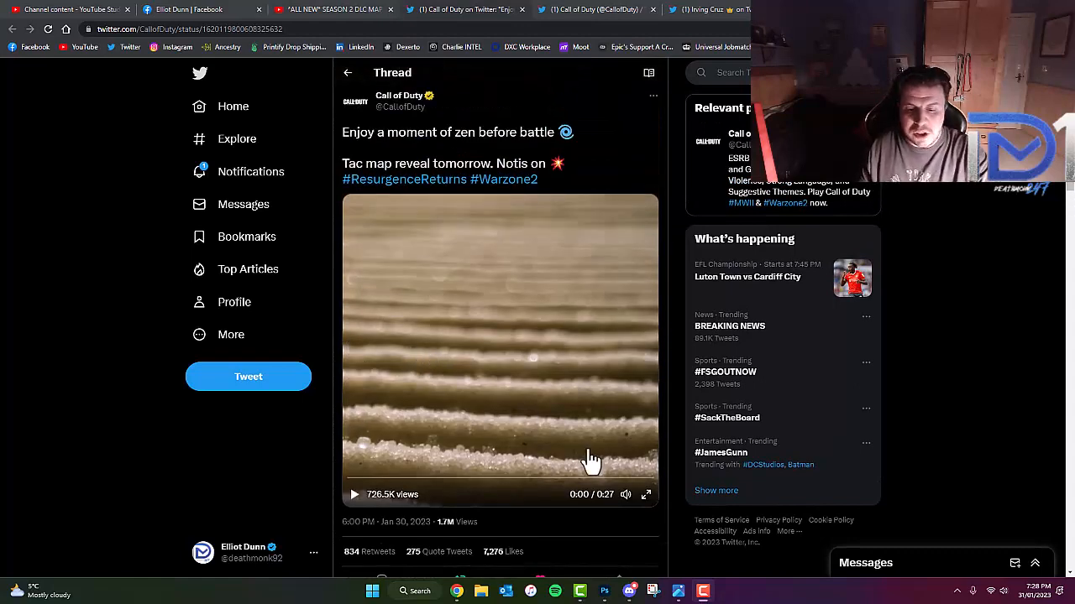
click(645, 494)
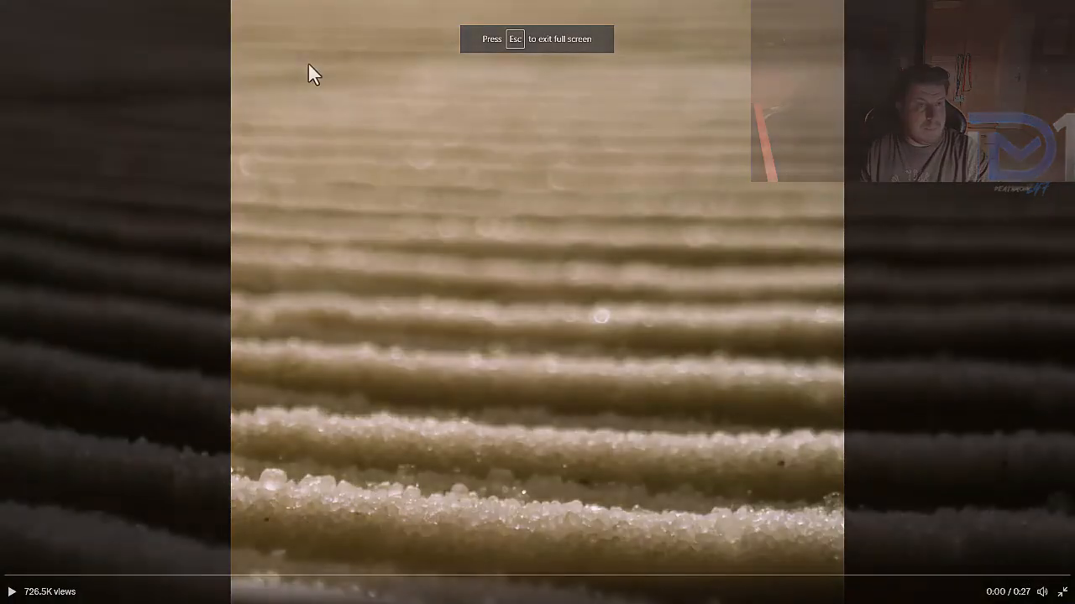
key(Escape)
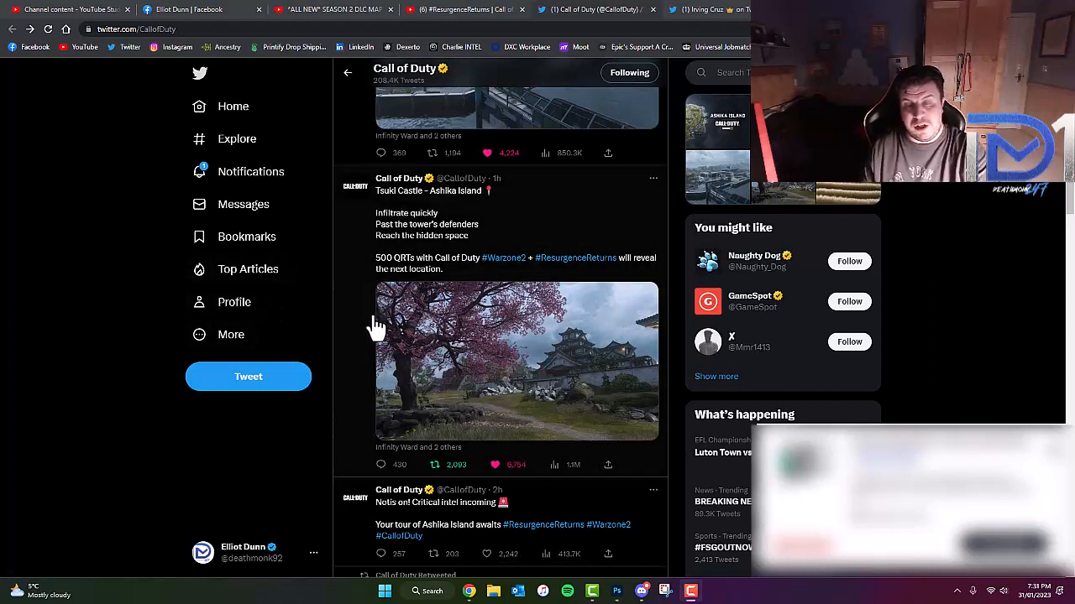
mouse_move(435, 319)
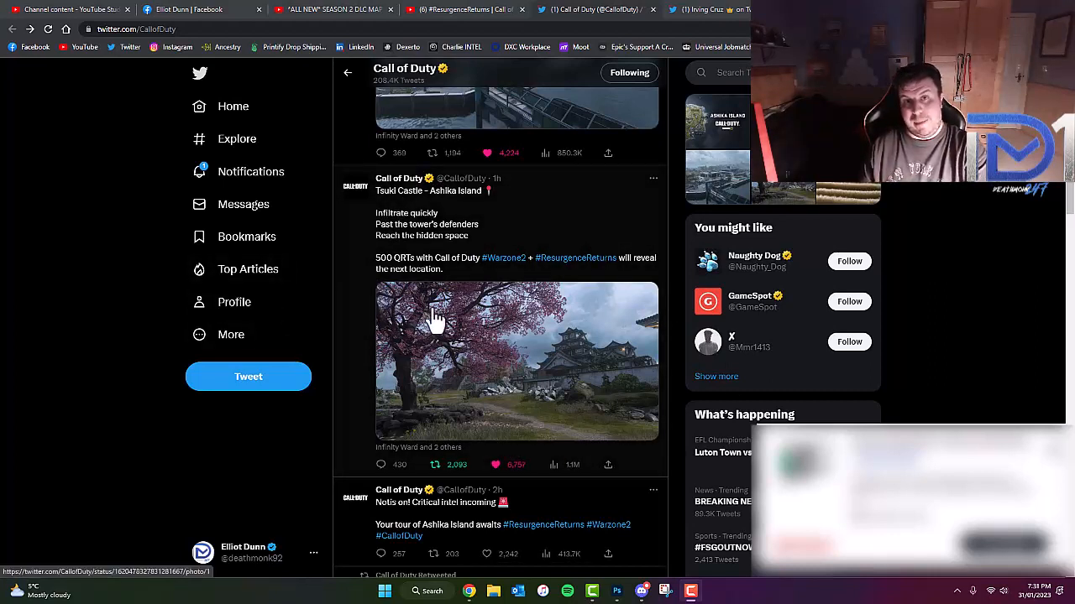
mouse_move(407, 214)
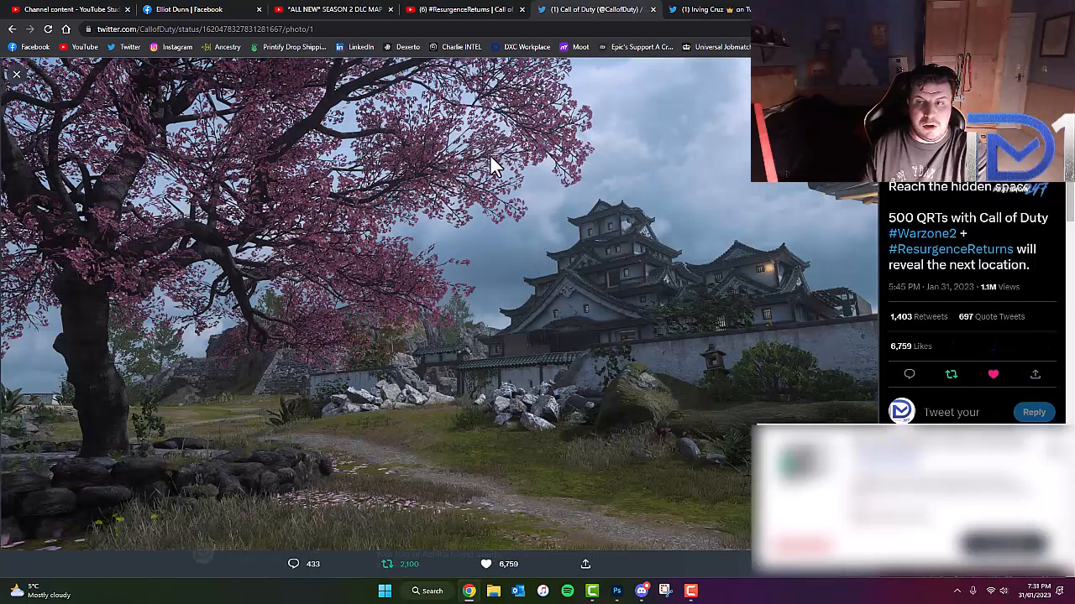
mouse_move(529, 429)
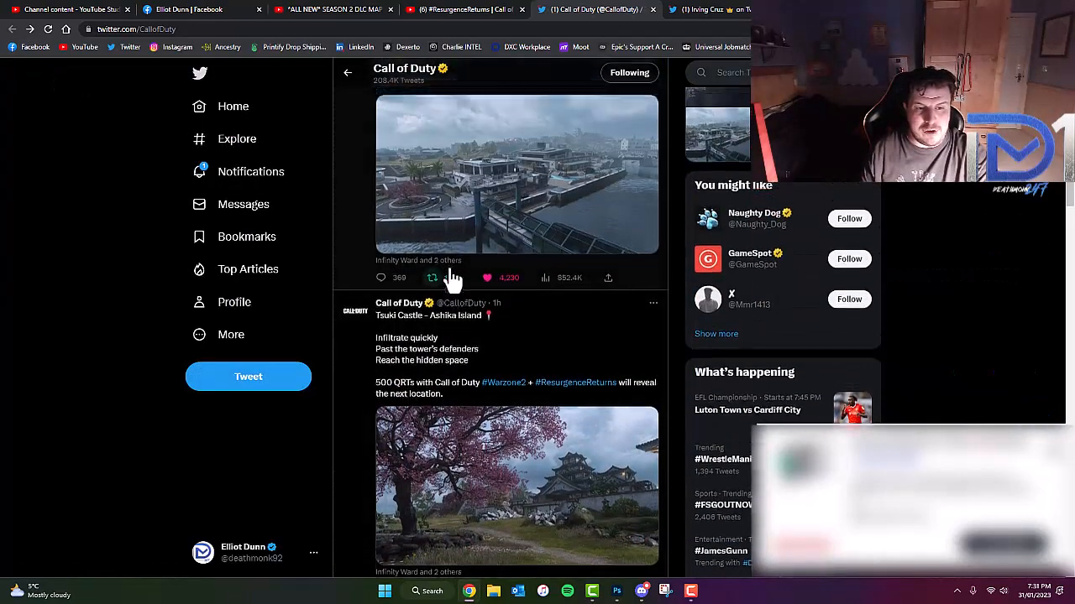
Step: Enlarge and close the Town Center – Ashika Island screenshot, then enlarge the Beach Club image
scroll(down, 3)
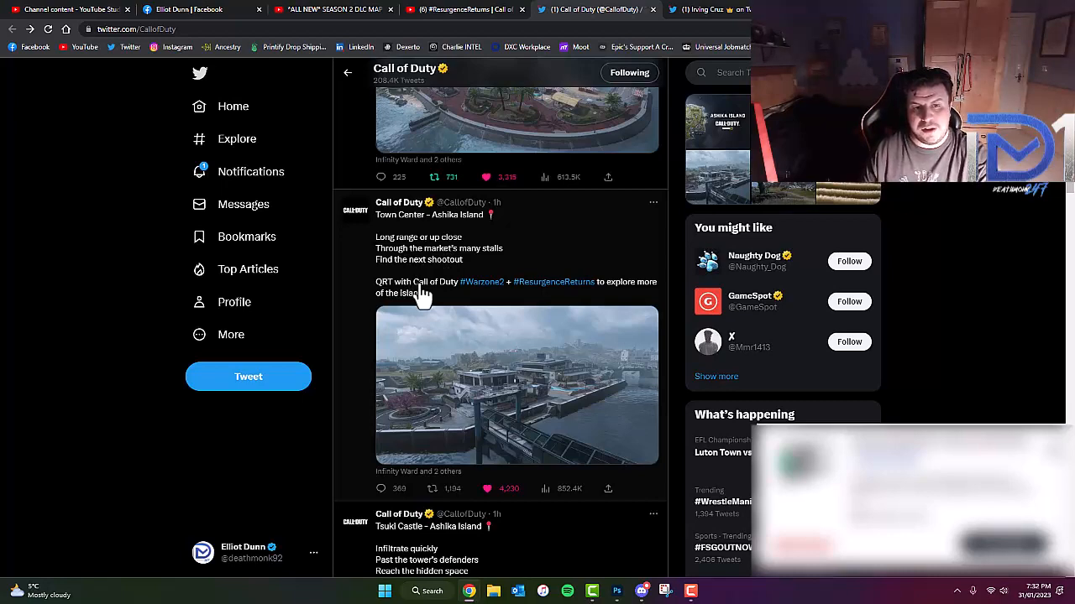
click(516, 385)
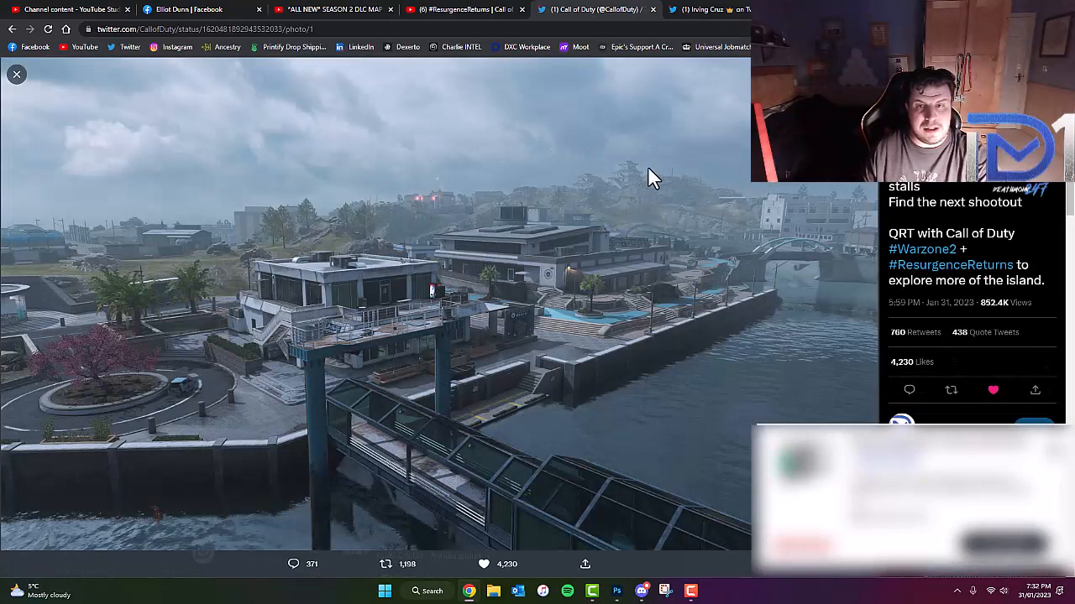
mouse_move(617, 201)
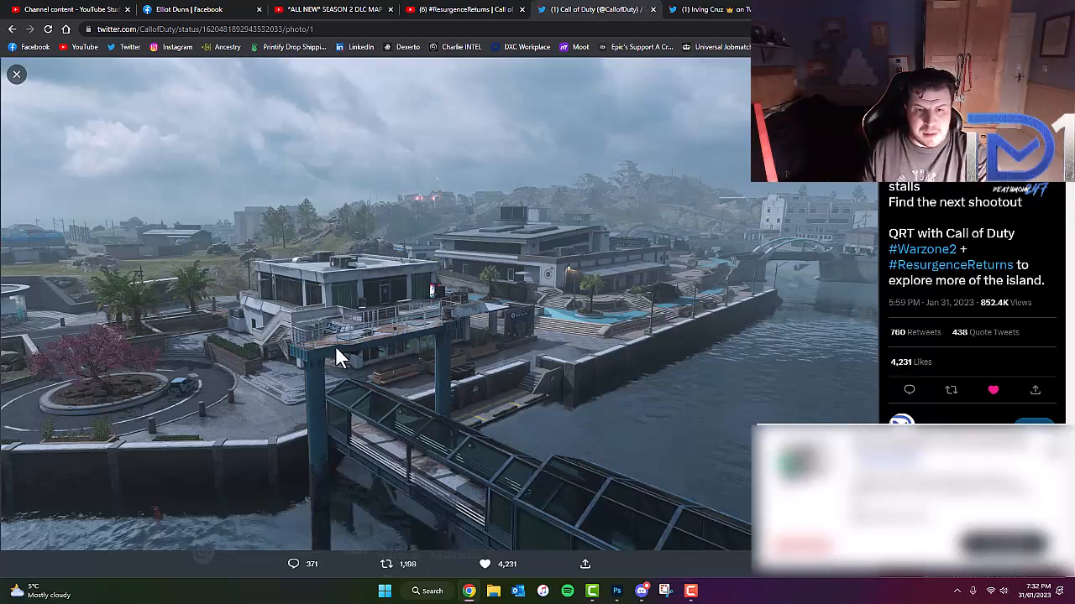
mouse_move(638, 396)
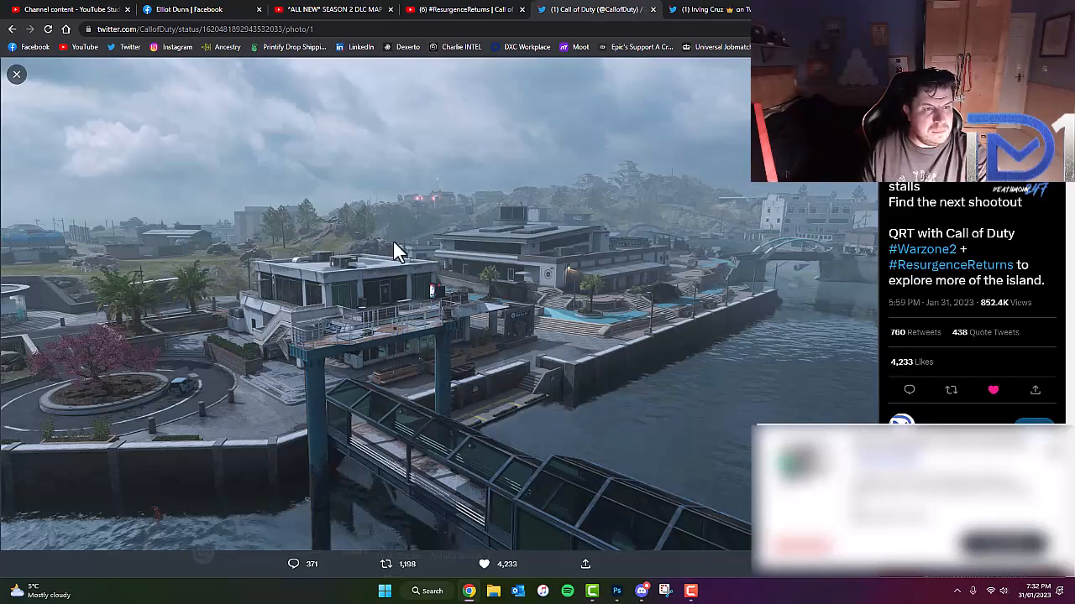
mouse_move(672, 256)
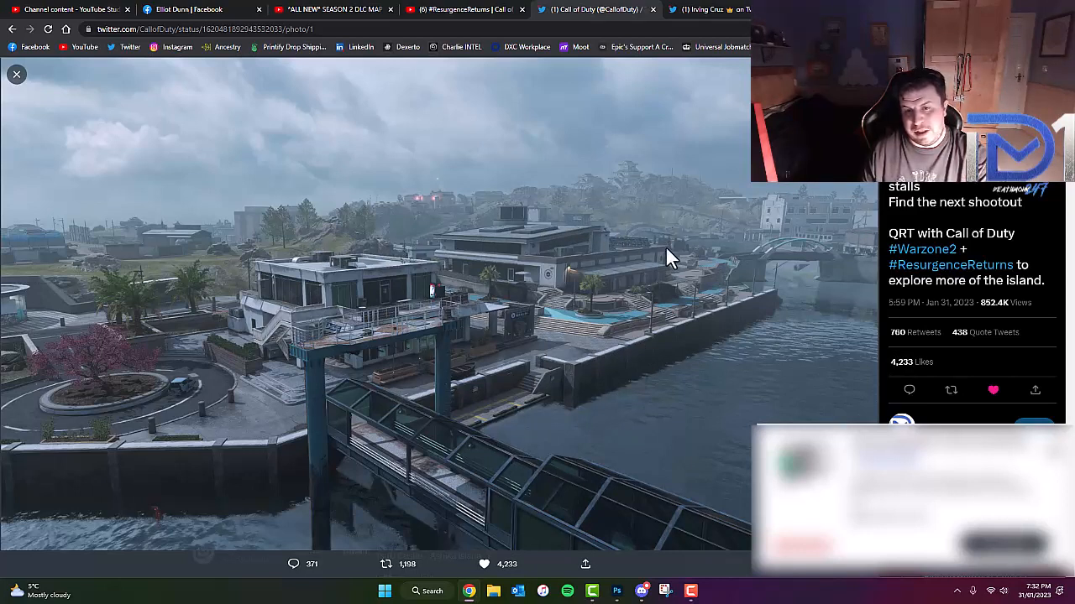
mouse_move(267, 384)
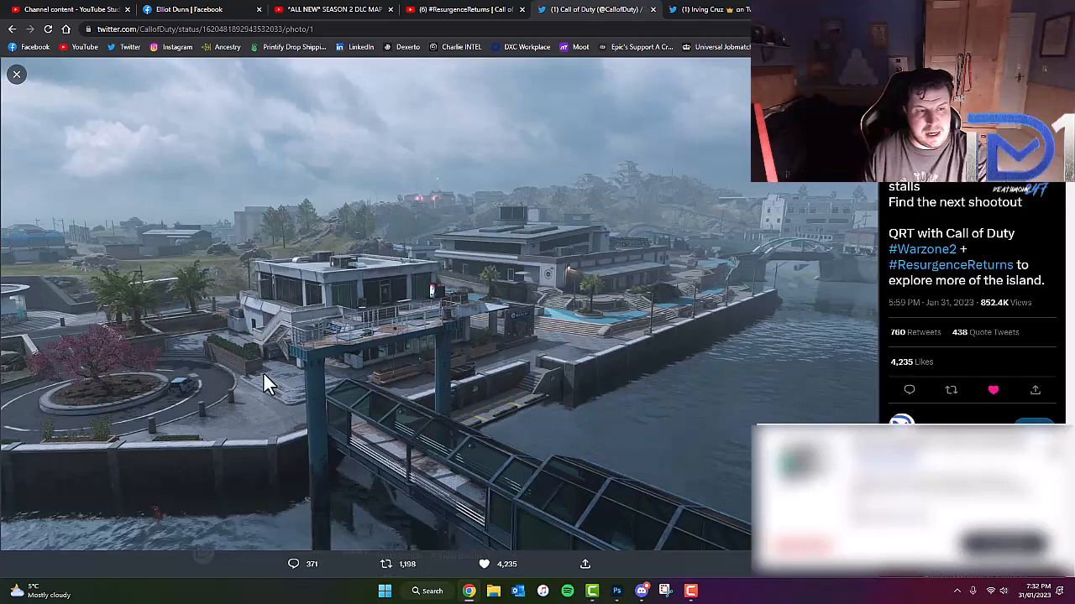
mouse_move(152, 365)
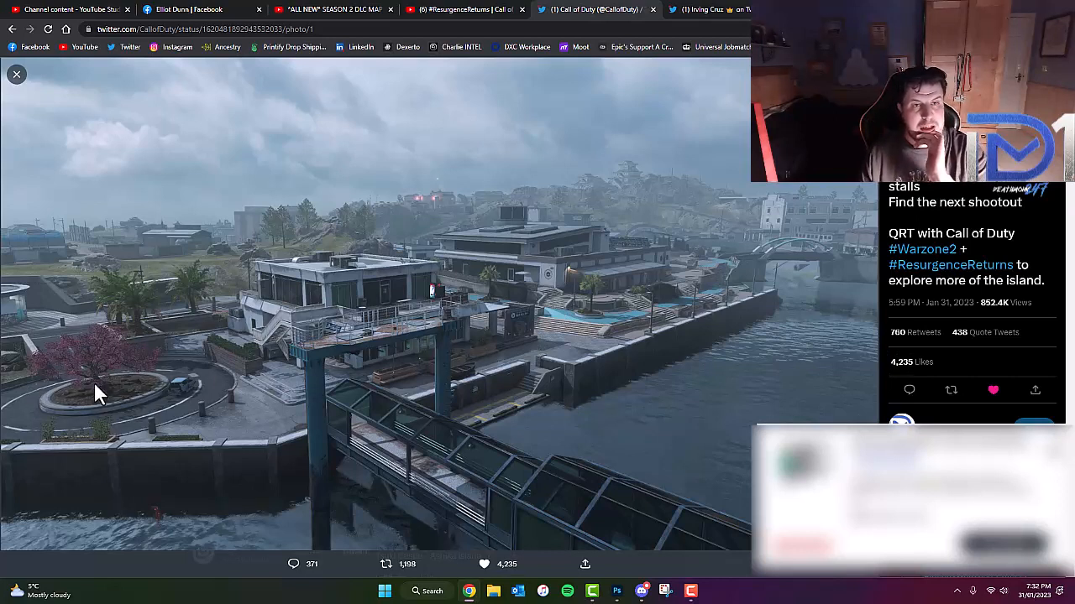
mouse_move(141, 372)
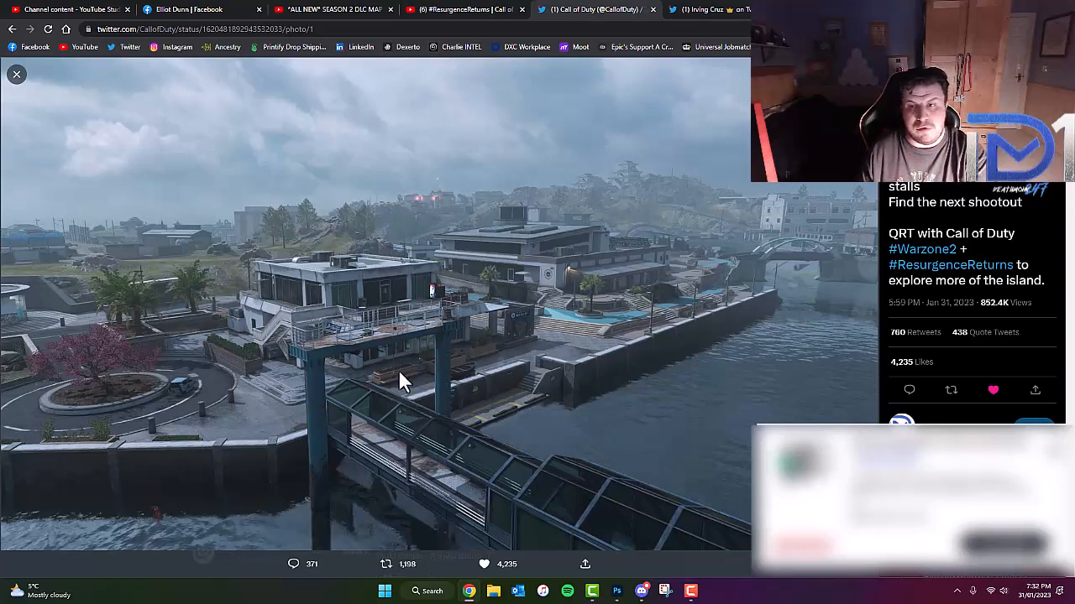
mouse_move(751, 323)
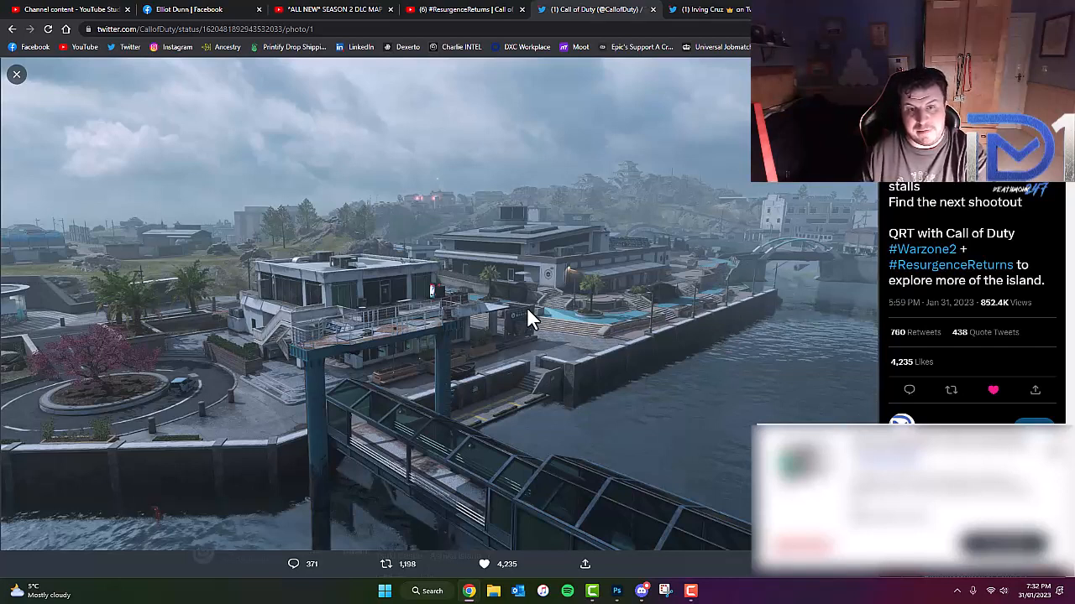
mouse_move(537, 344)
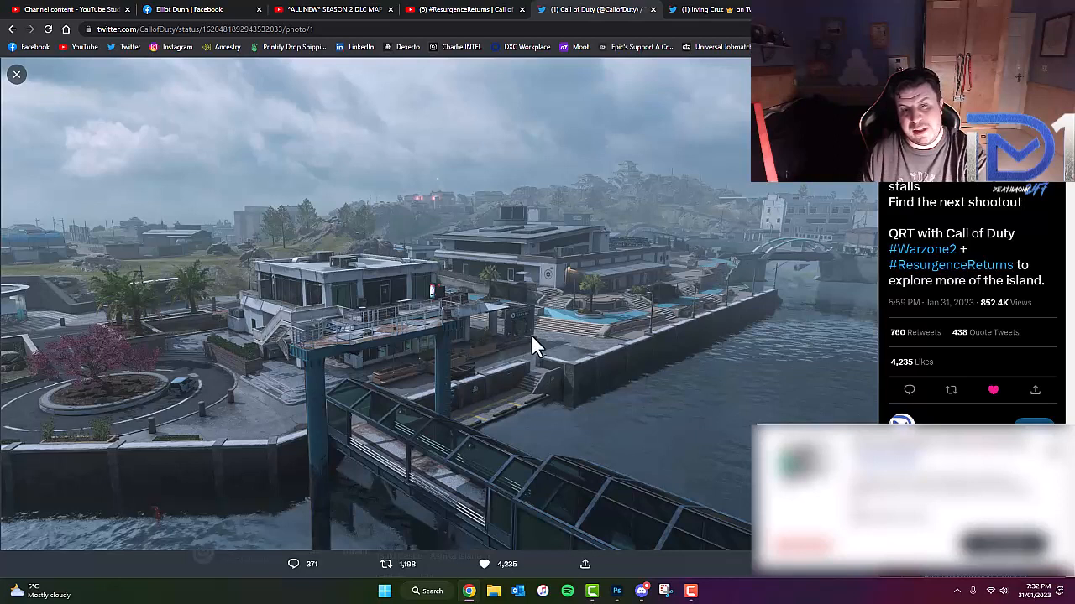
mouse_move(512, 353)
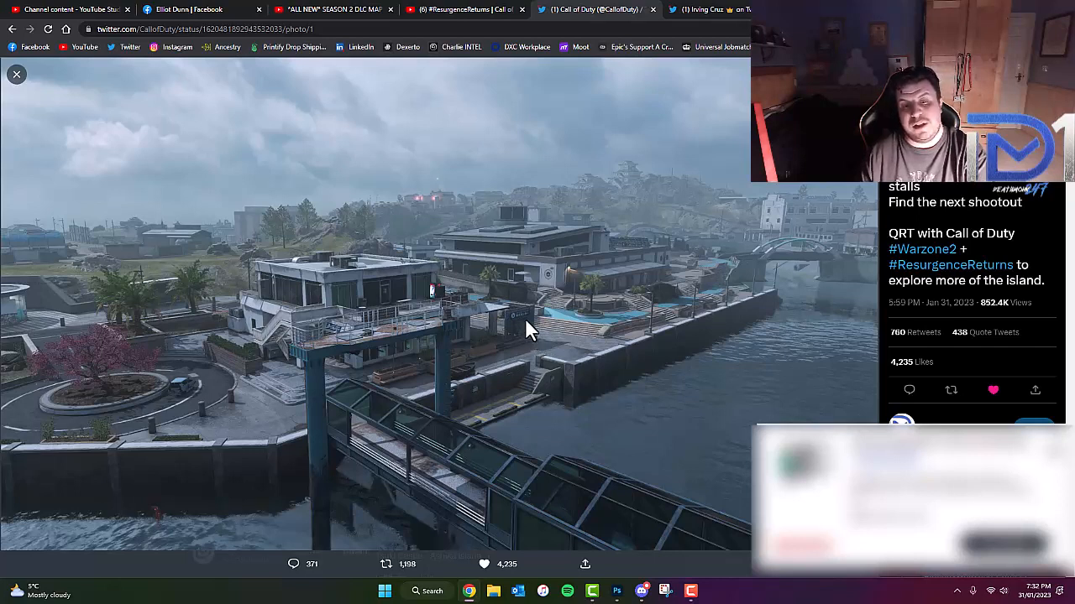
mouse_move(524, 344)
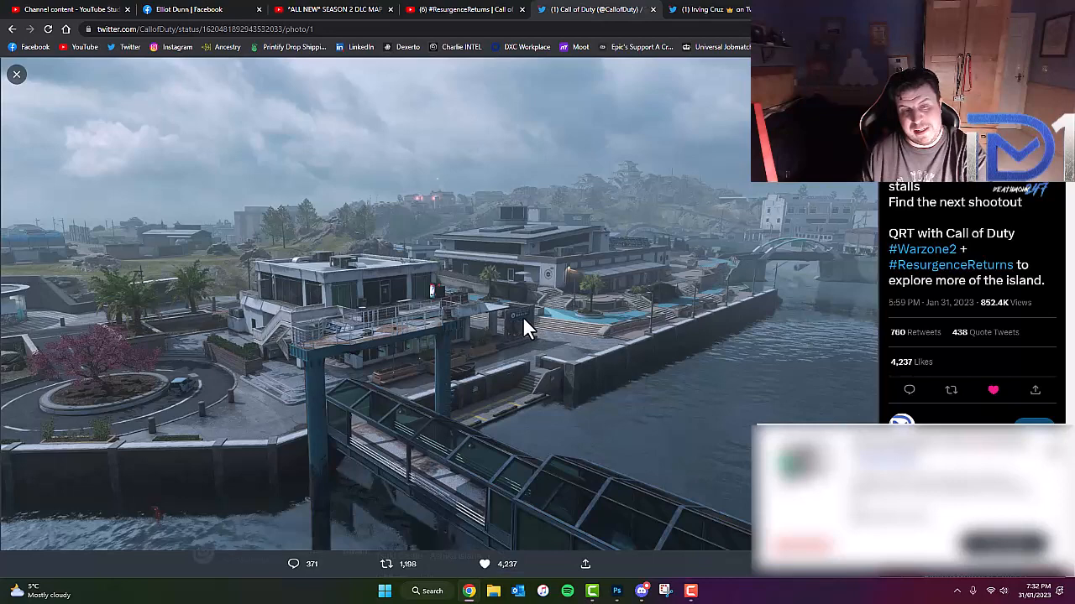
click(16, 74)
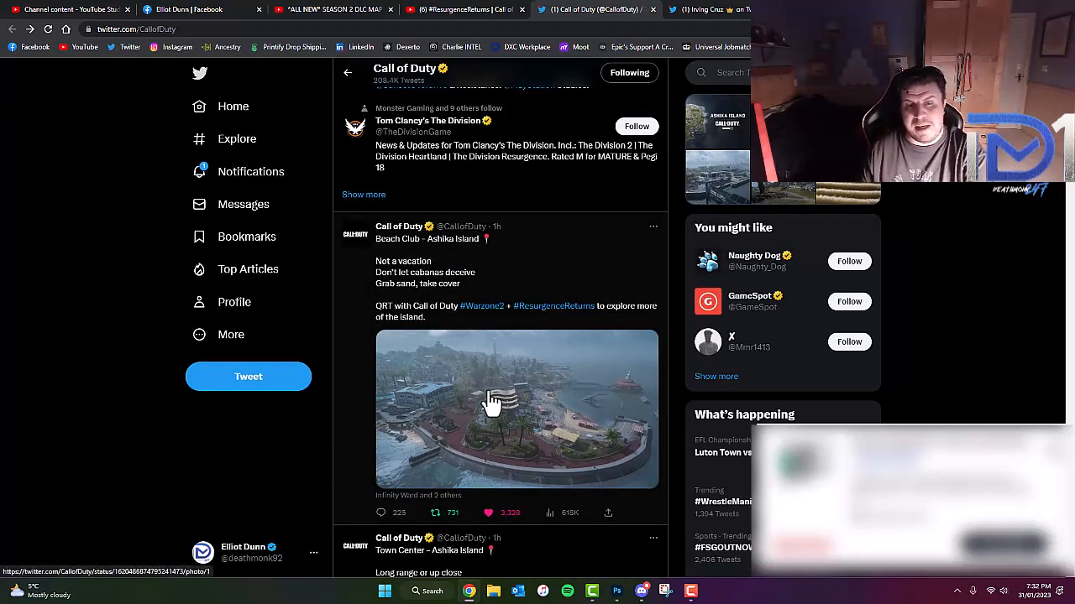
click(516, 409)
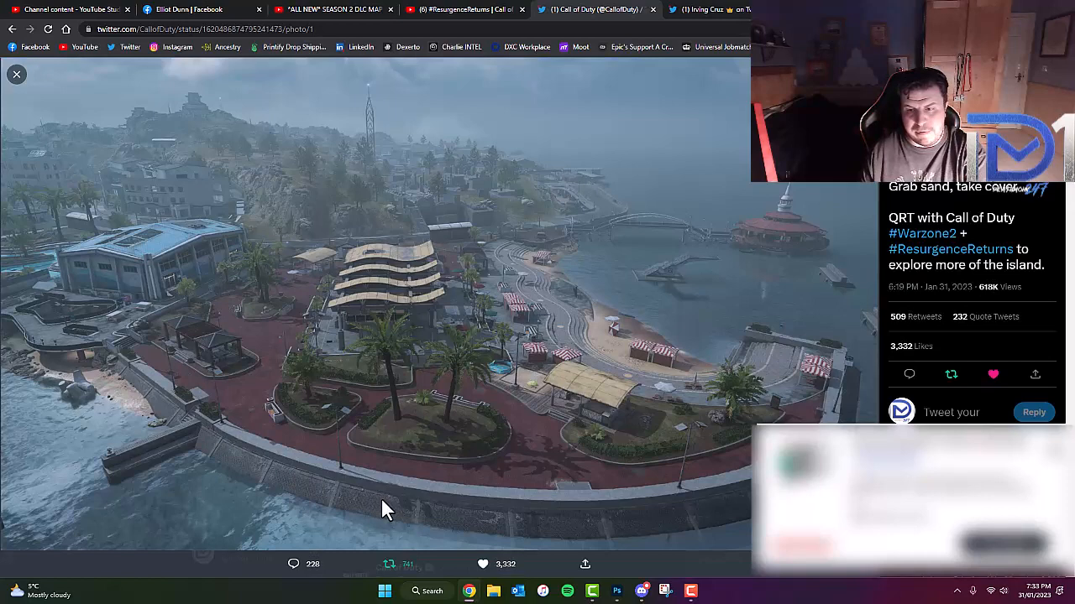
mouse_move(216, 252)
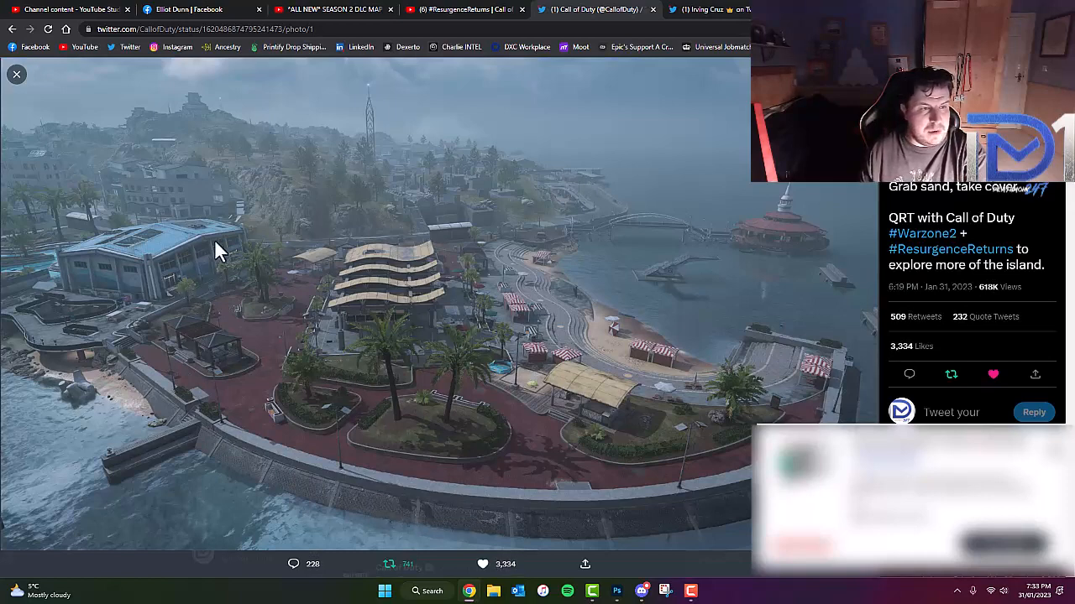
mouse_move(246, 244)
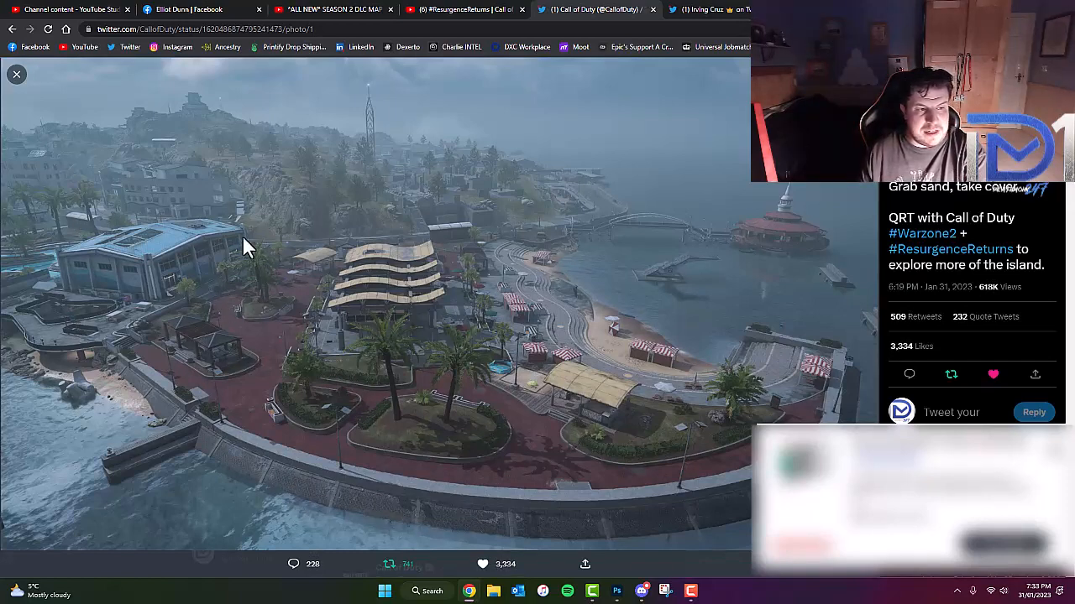
mouse_move(520, 256)
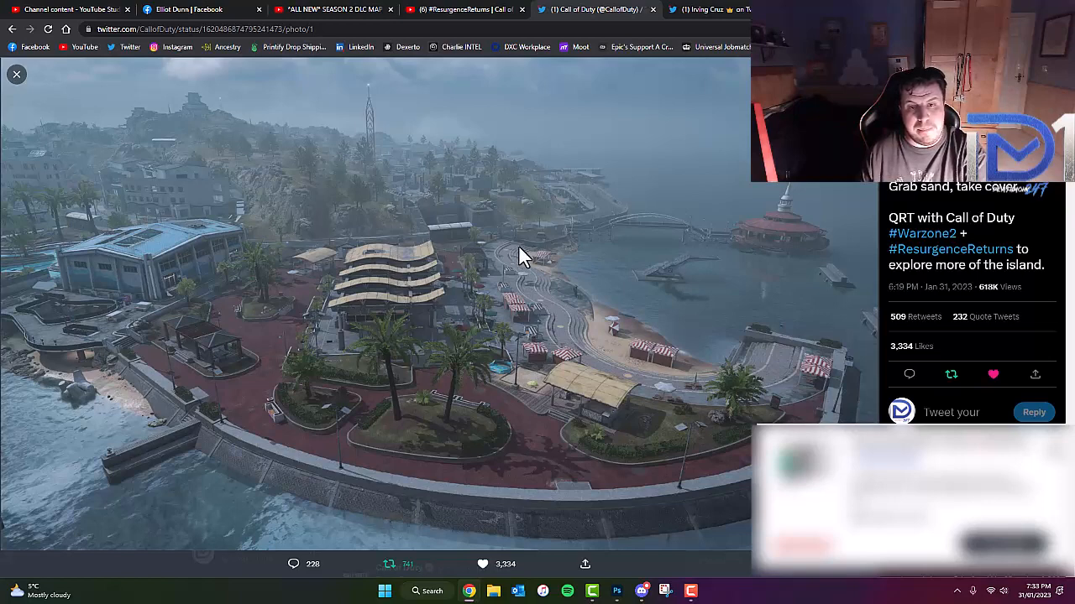
mouse_move(743, 327)
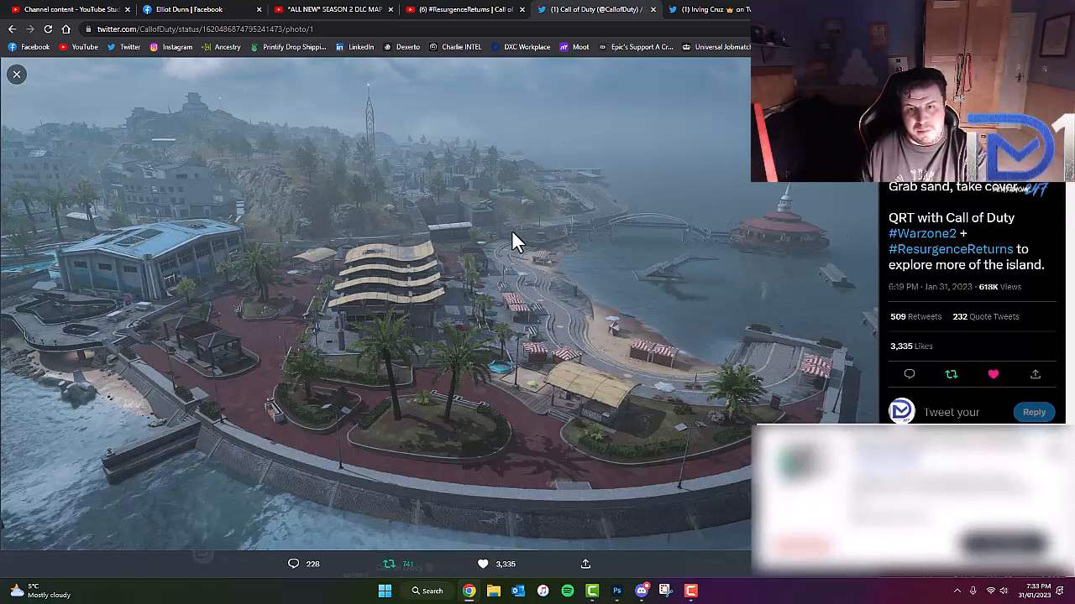
mouse_move(521, 378)
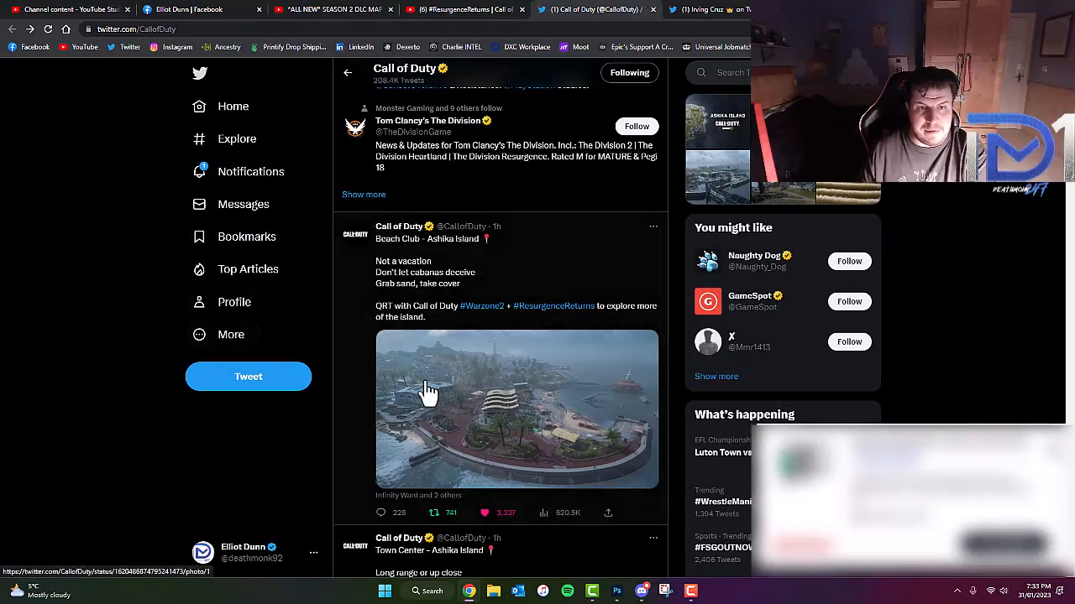
Step: Scroll the Call of Duty timeline down to the Underground Waterway – Ashika Island tweet
scroll(down, 3)
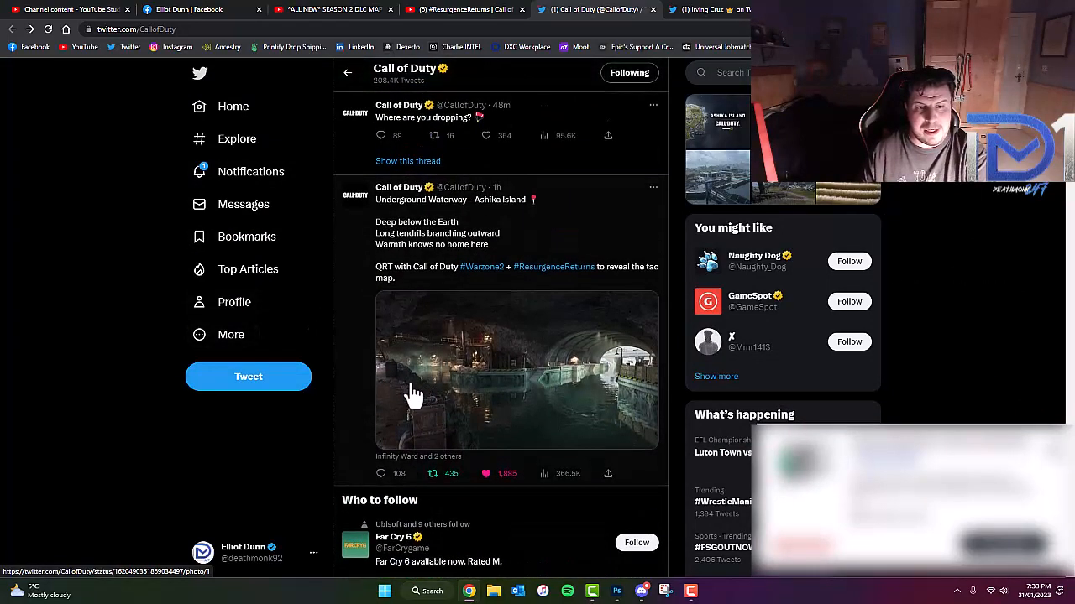
mouse_move(365, 357)
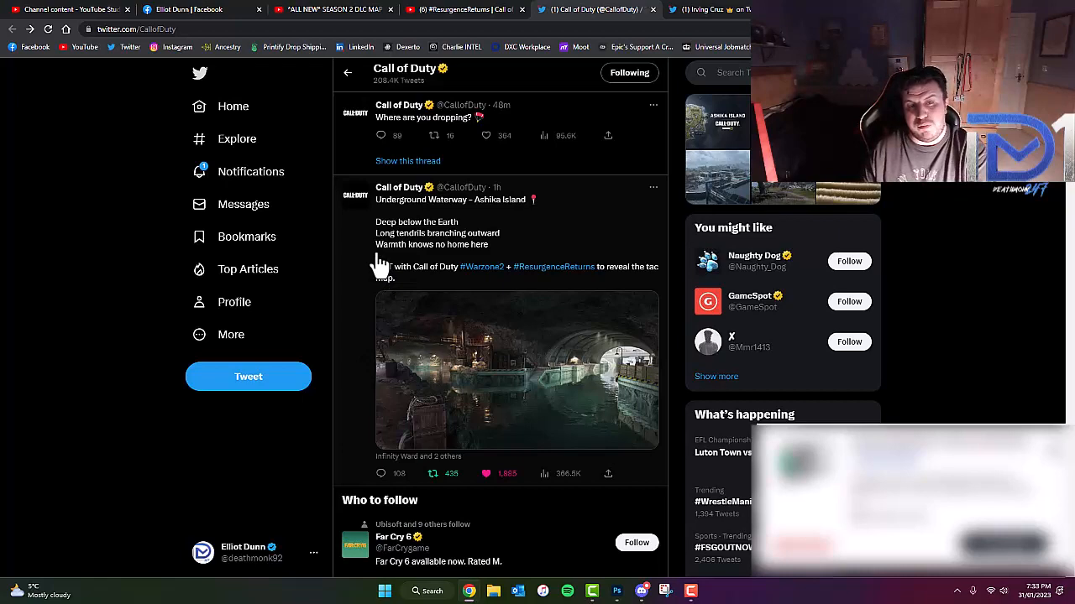
mouse_move(379, 267)
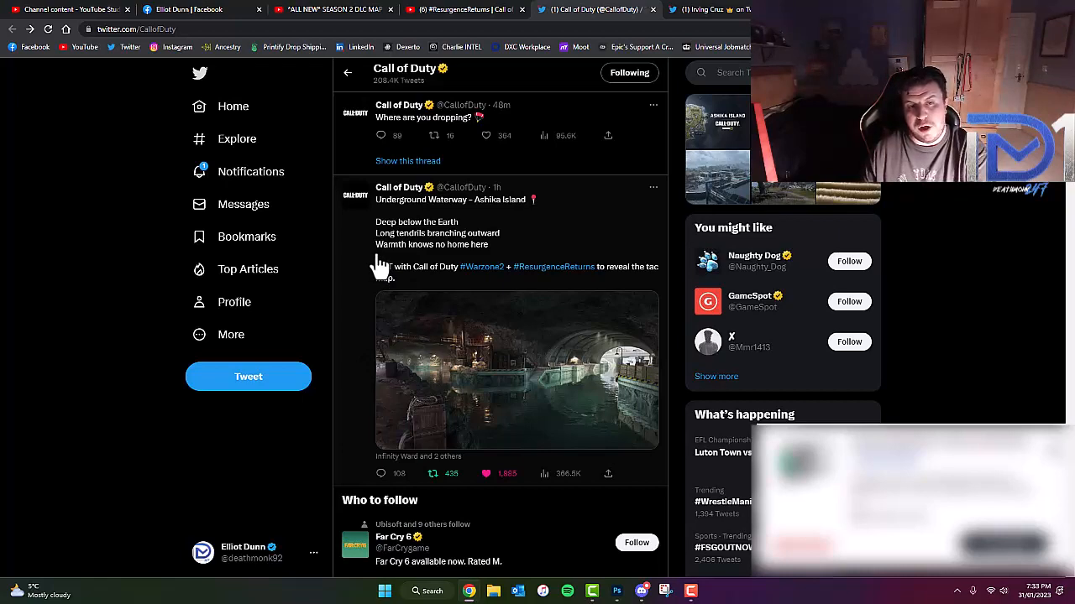
mouse_move(511, 361)
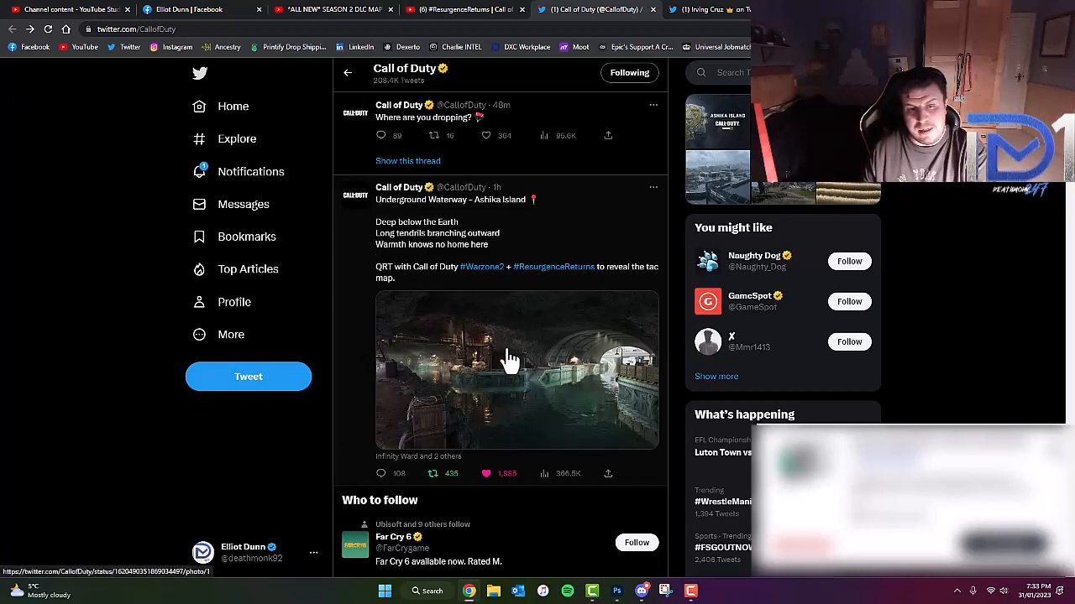
Step: Enlarge the Underground Waterway – Ashika Island cave photo in the photo viewer
click(512, 370)
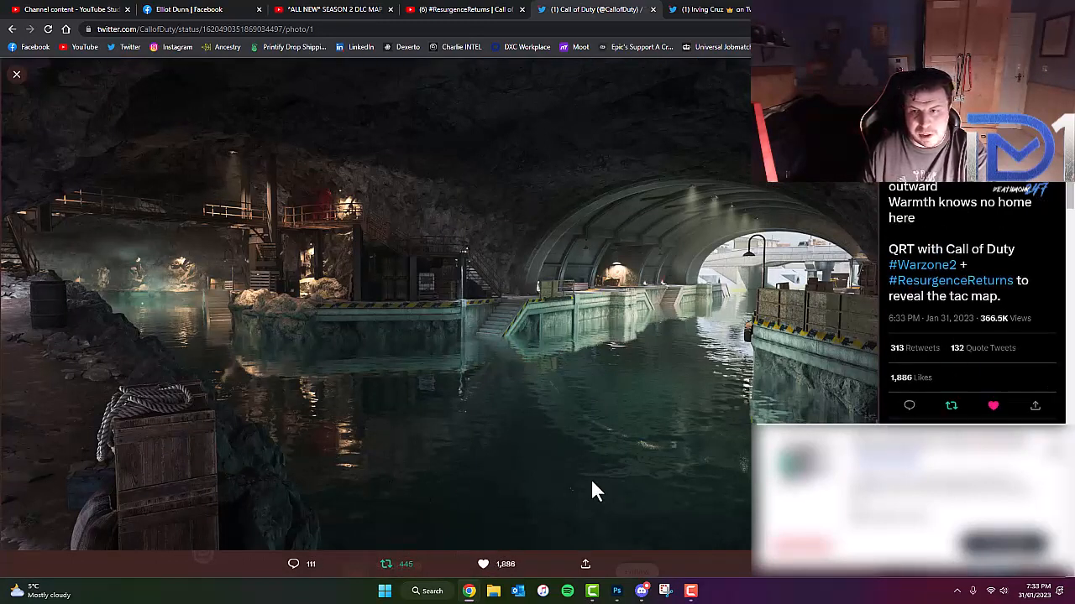
mouse_move(636, 483)
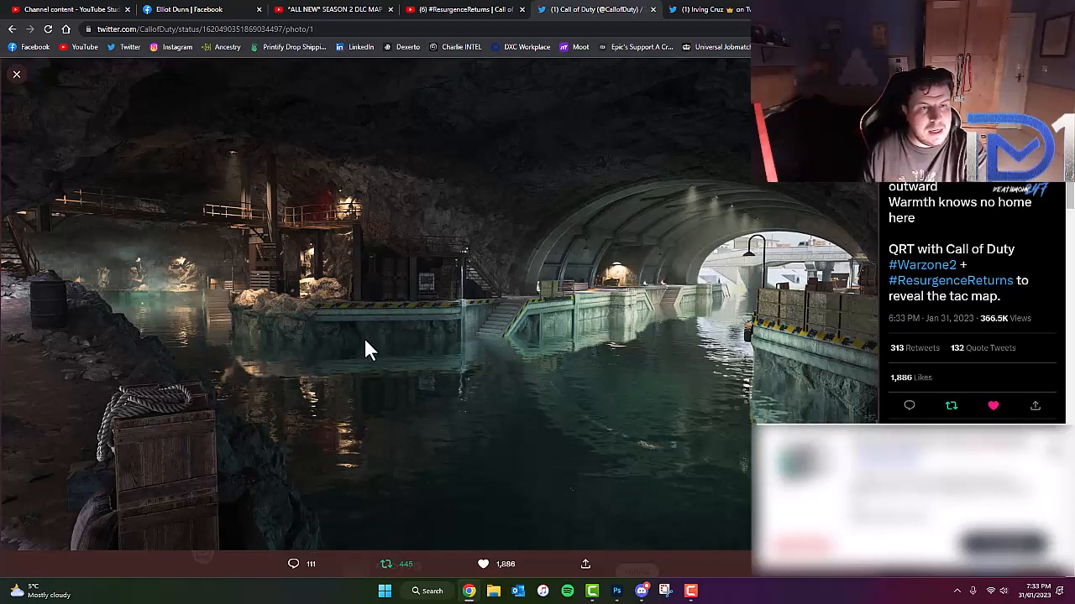
mouse_move(260, 256)
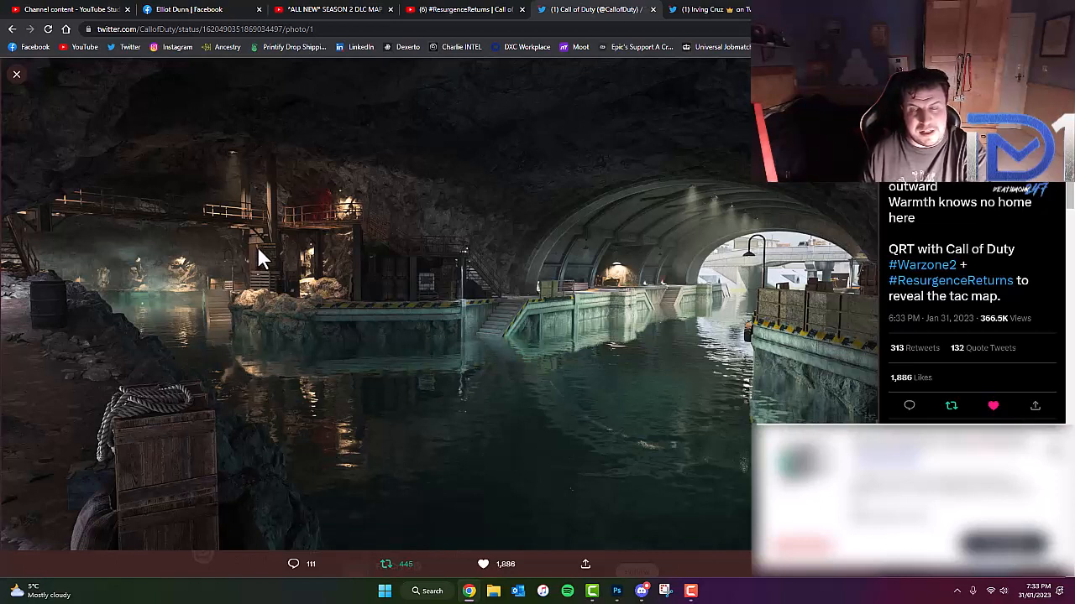
mouse_move(15, 76)
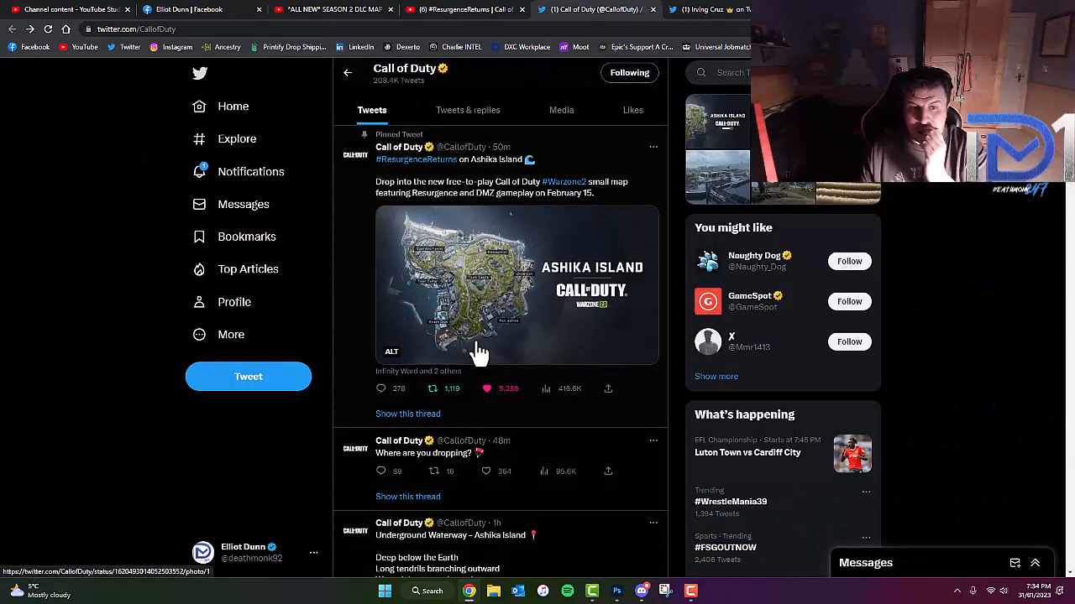
Step: Scroll the Call of Duty profile and open the pinned Ashika Island map tweet
scroll(down, 3)
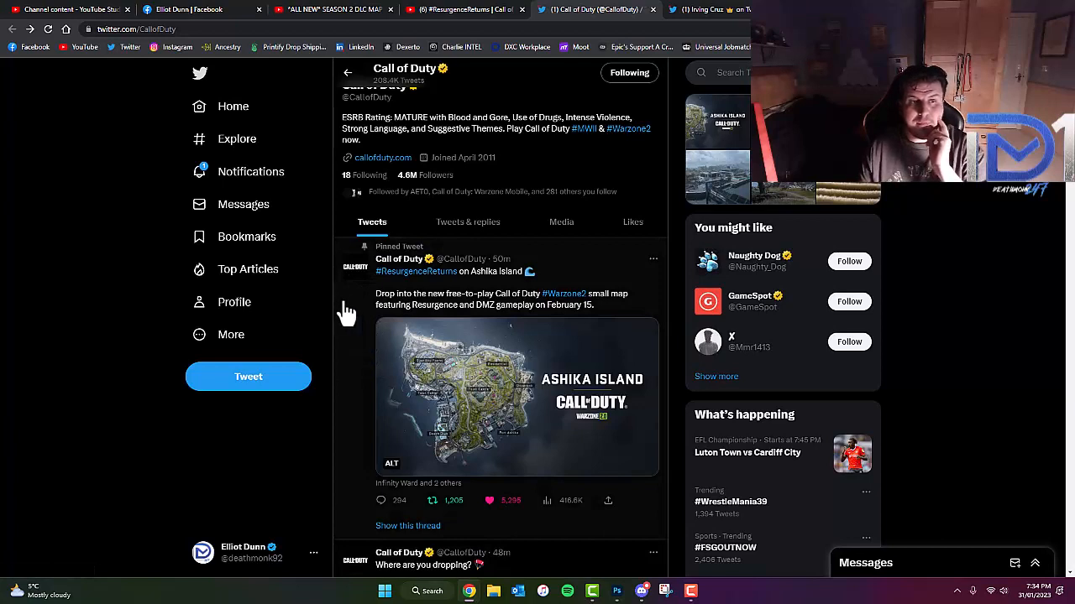
mouse_move(344, 386)
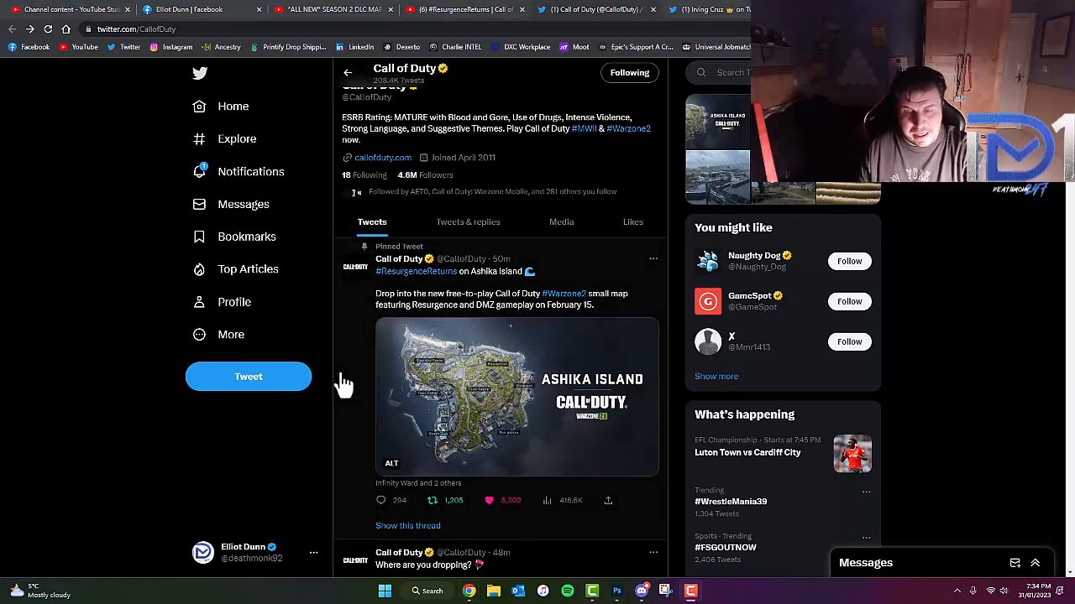
click(500, 397)
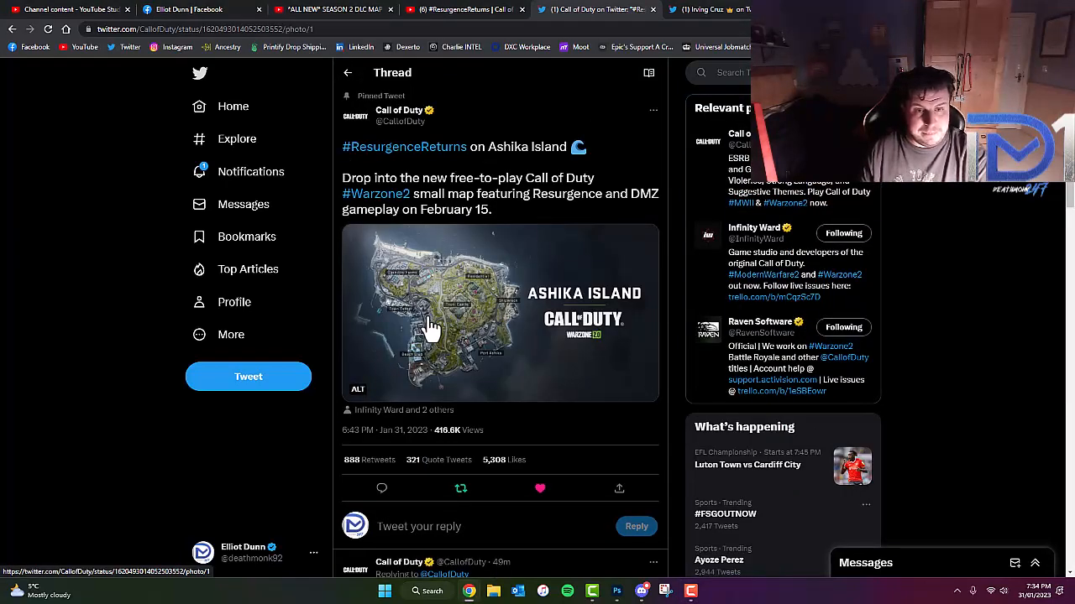
Step: Enlarge the pinned tweet's Ashika Island map image with its labeled locations
click(433, 327)
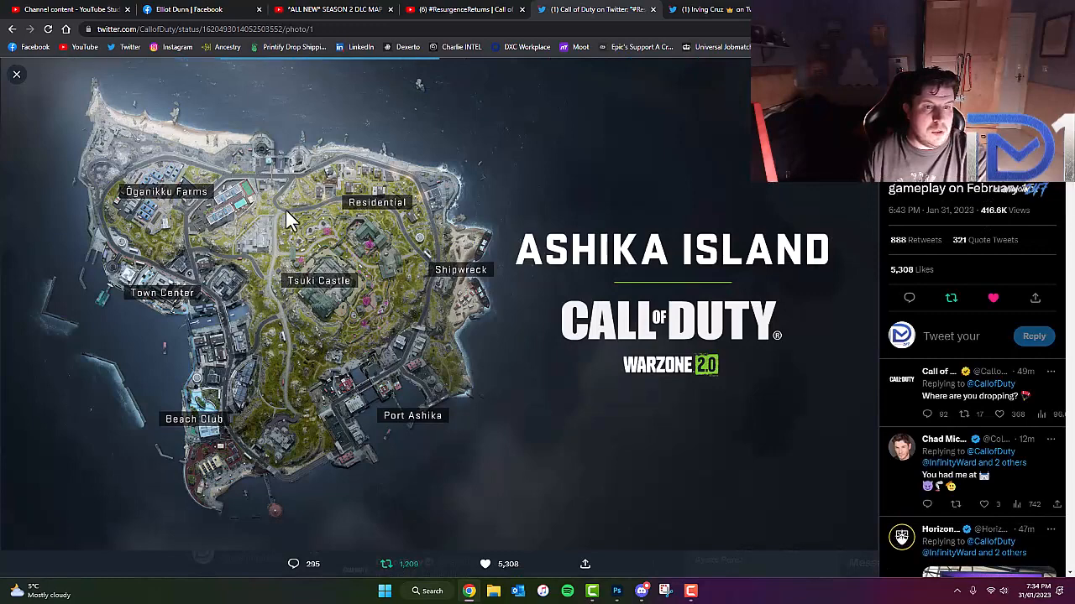
mouse_move(479, 468)
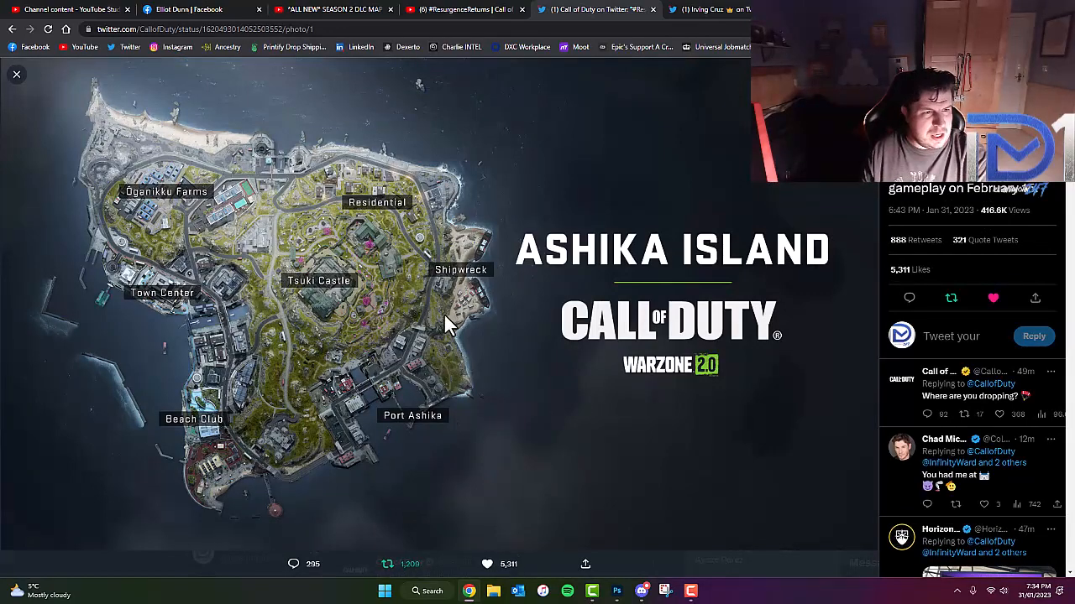
mouse_move(189, 116)
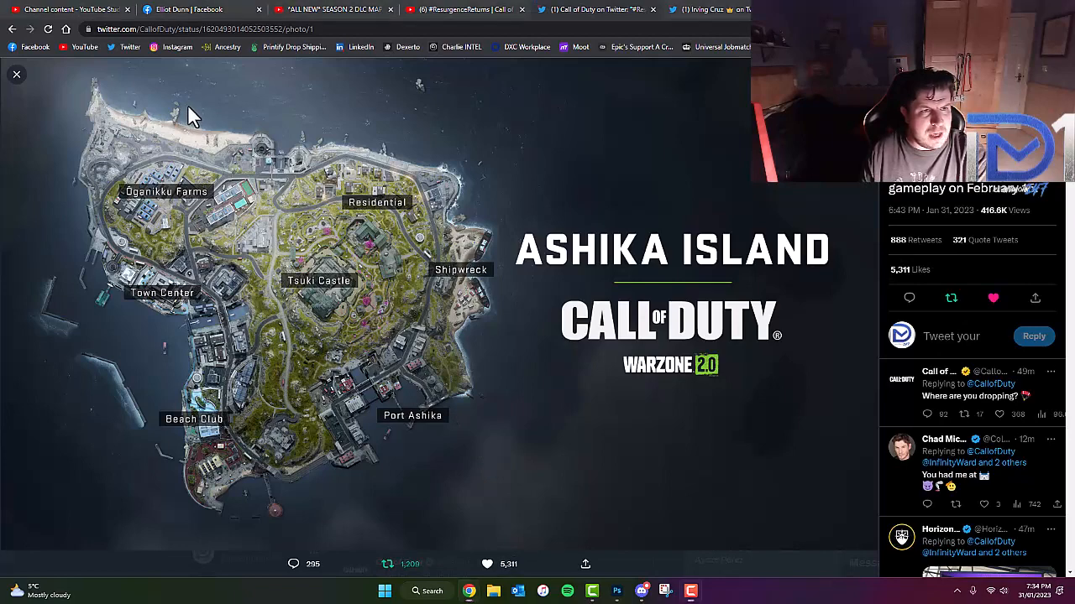
mouse_move(281, 126)
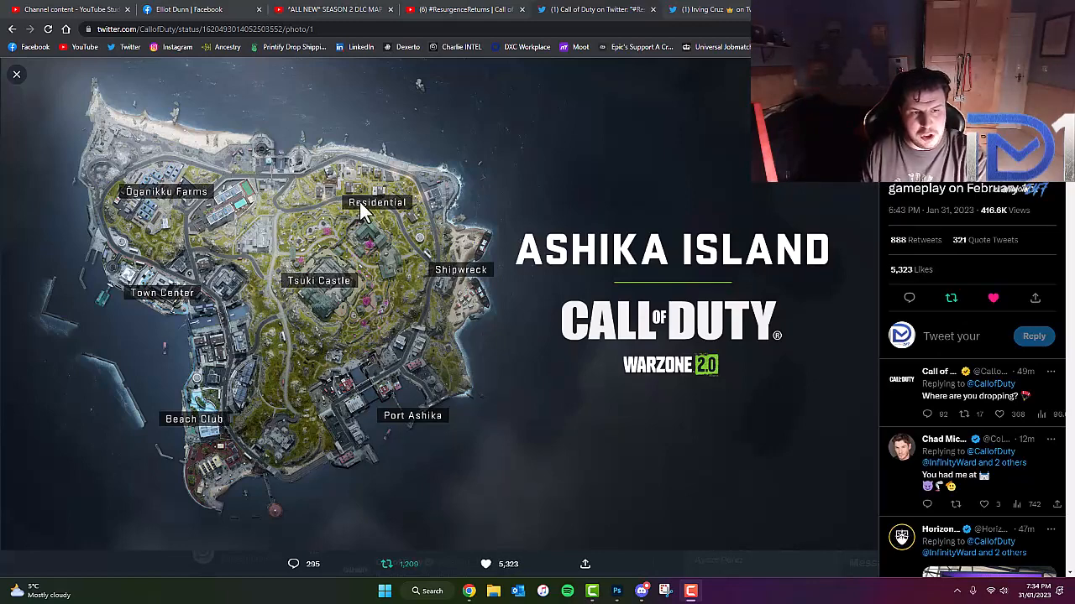
mouse_move(231, 303)
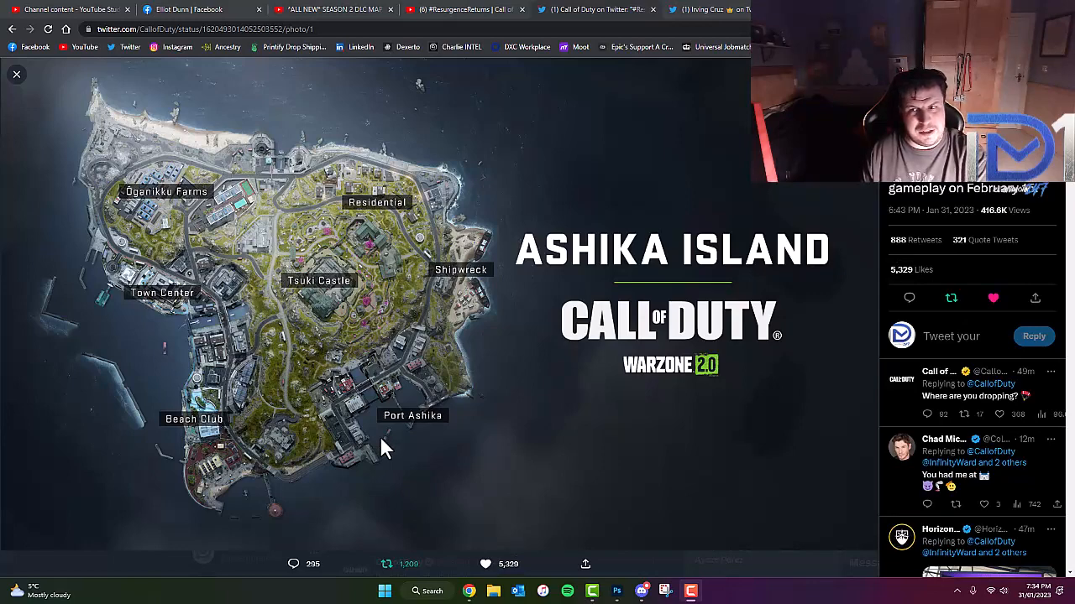
mouse_move(82, 200)
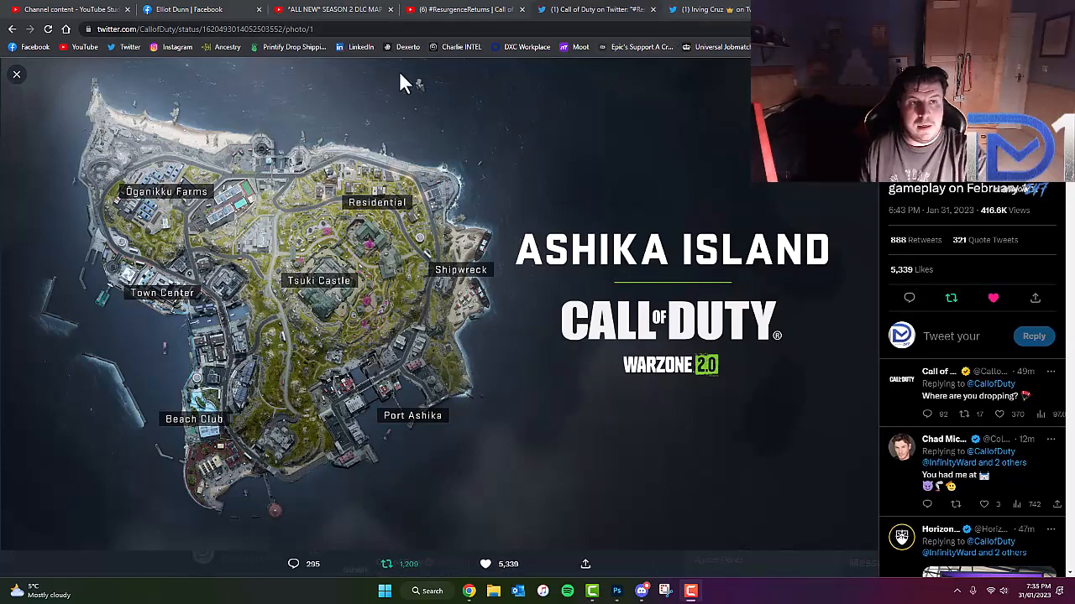
mouse_move(705, 75)
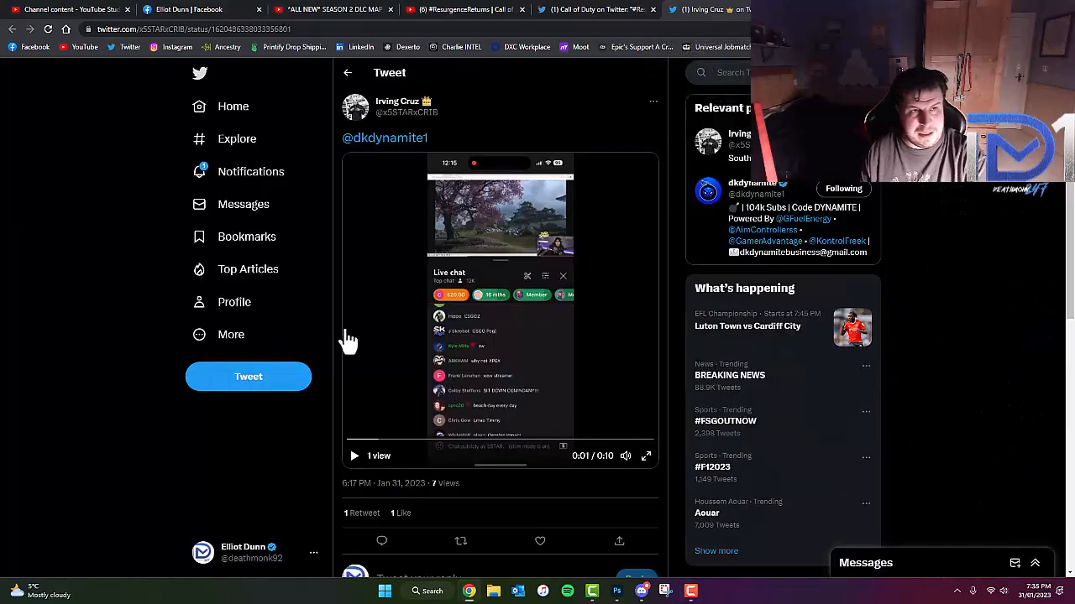
click(645, 456)
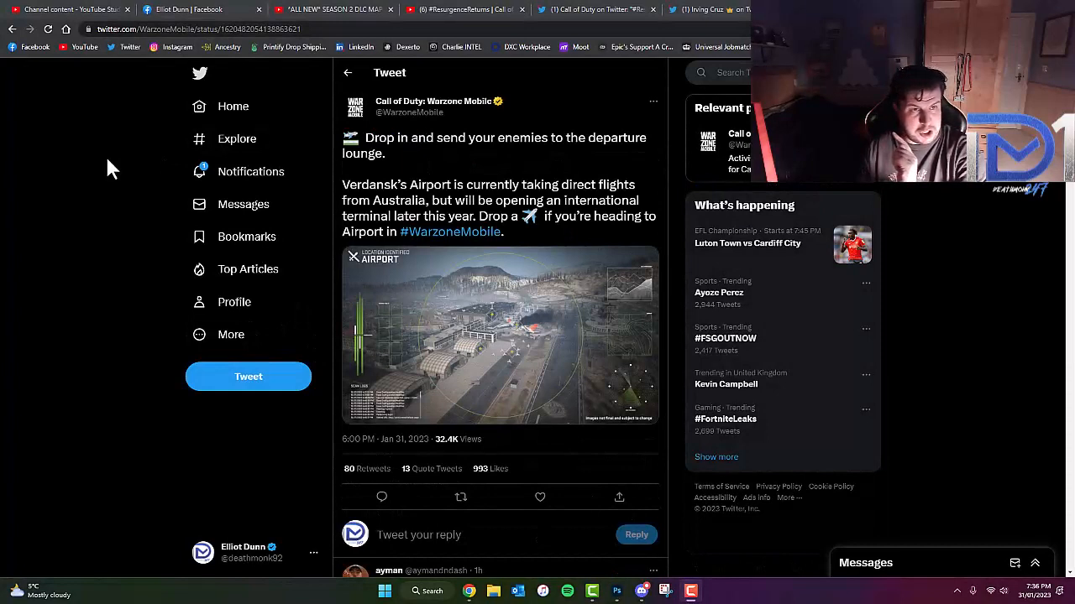
mouse_move(237, 139)
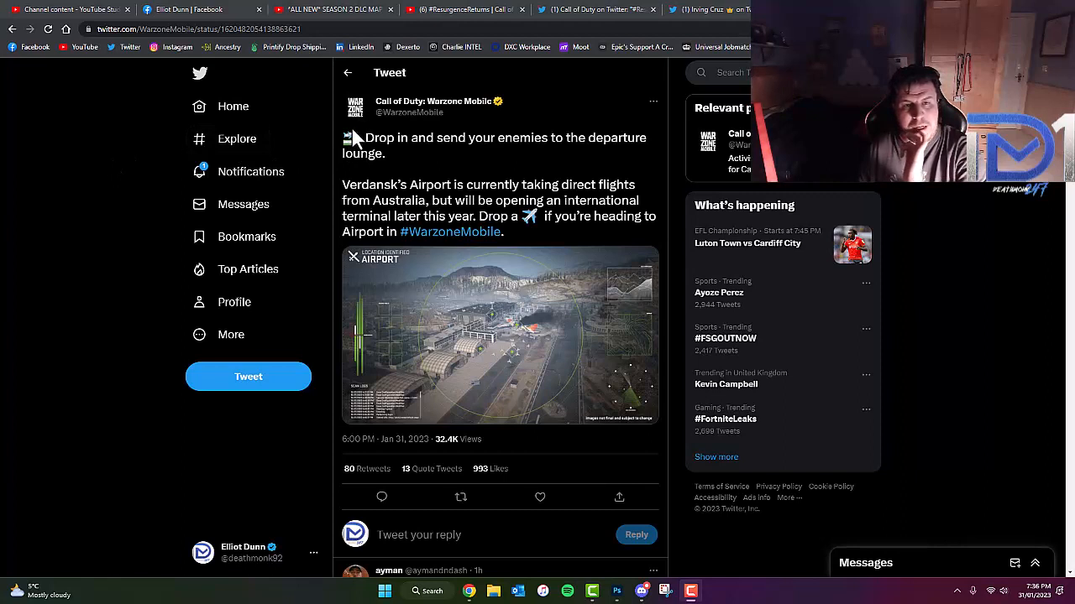
mouse_move(358, 136)
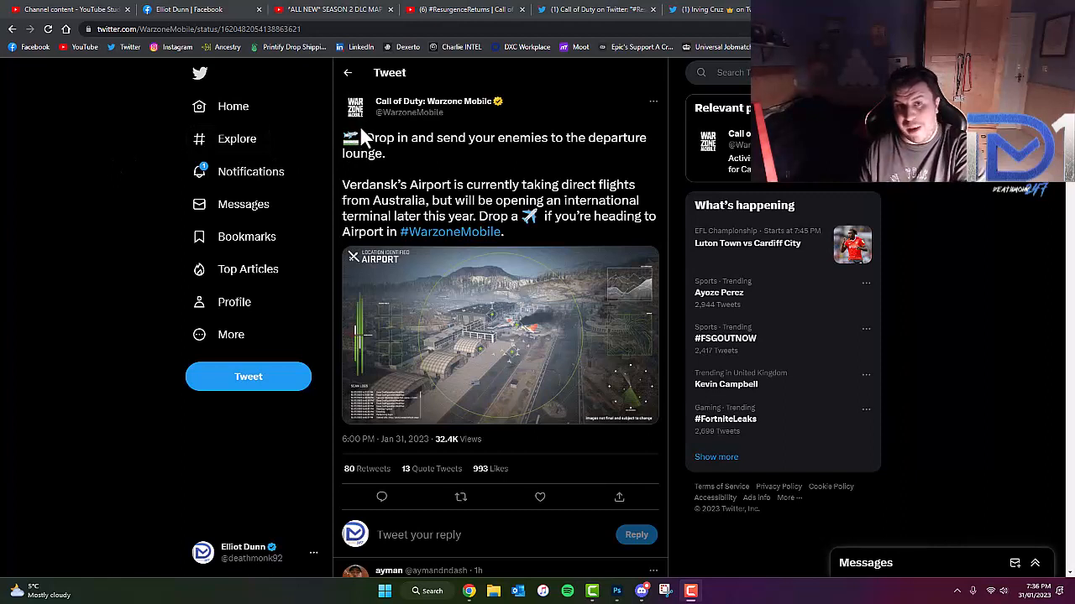
mouse_move(514, 143)
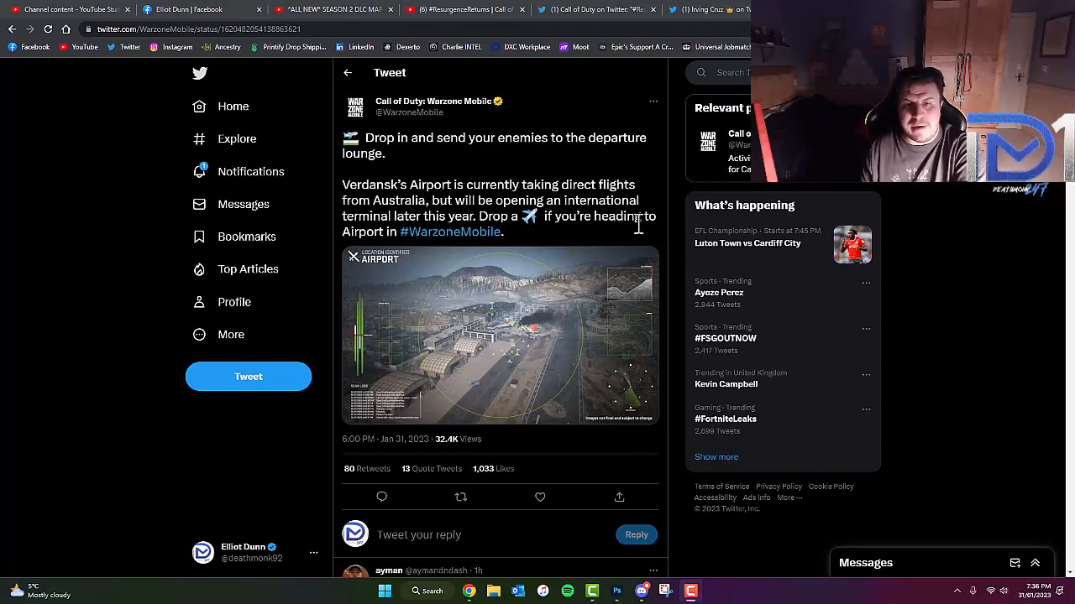
mouse_move(386, 342)
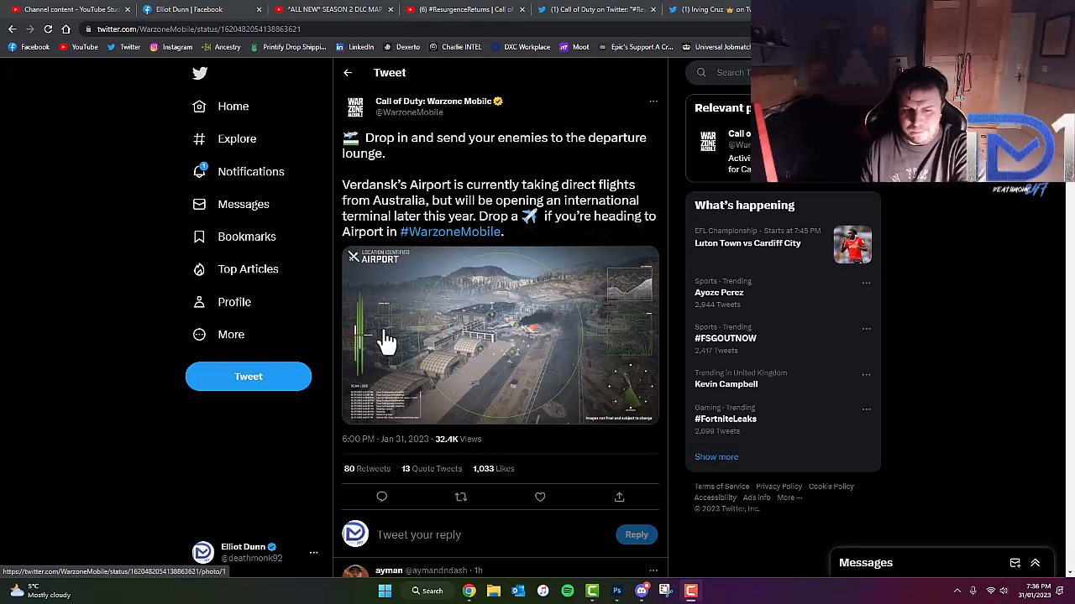
mouse_move(389, 335)
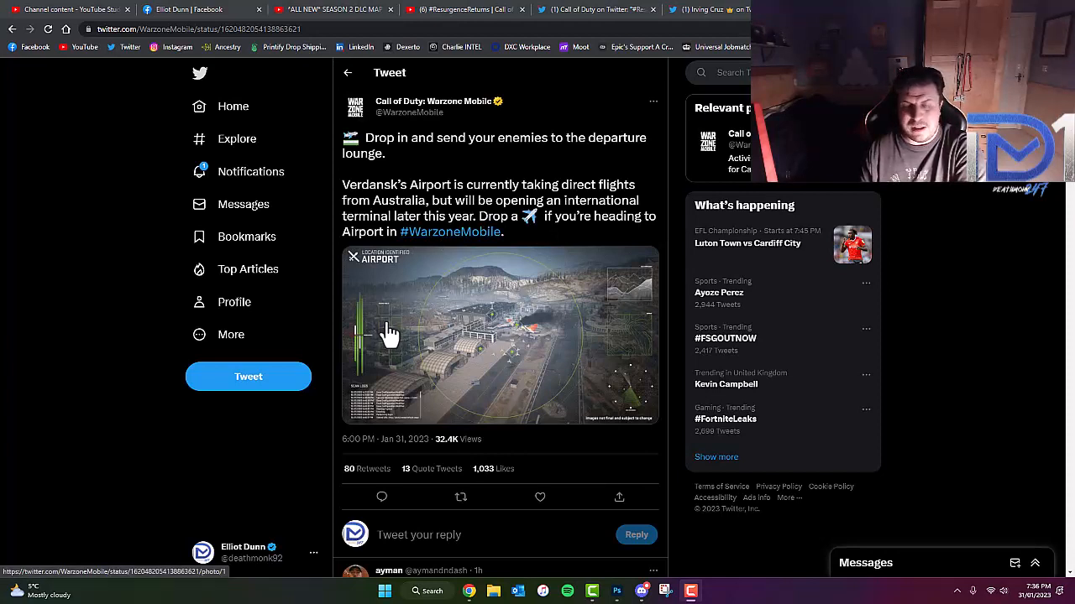
mouse_move(518, 359)
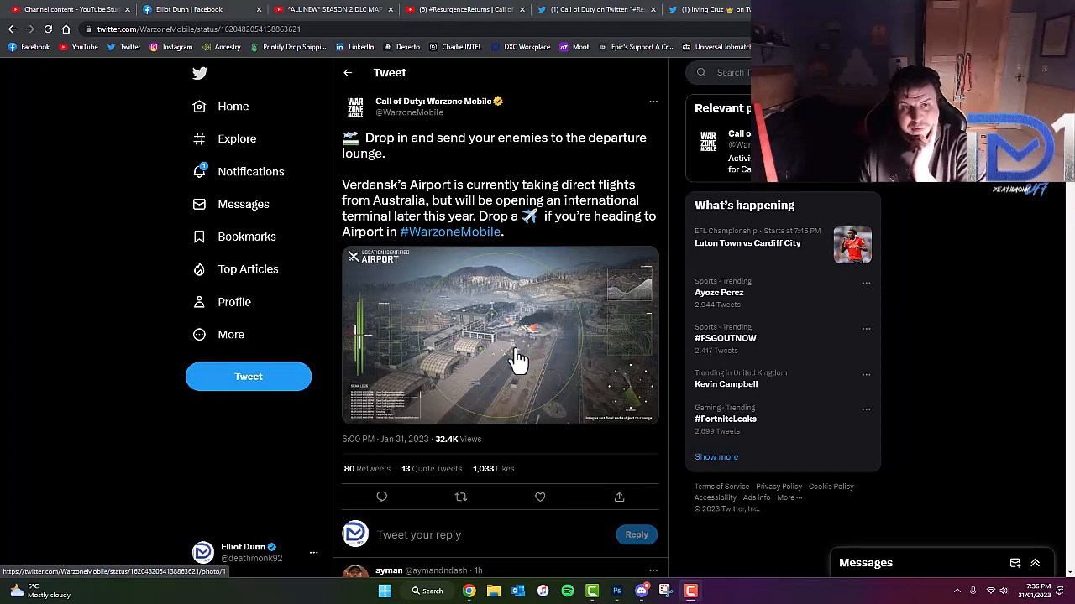
click(540, 497)
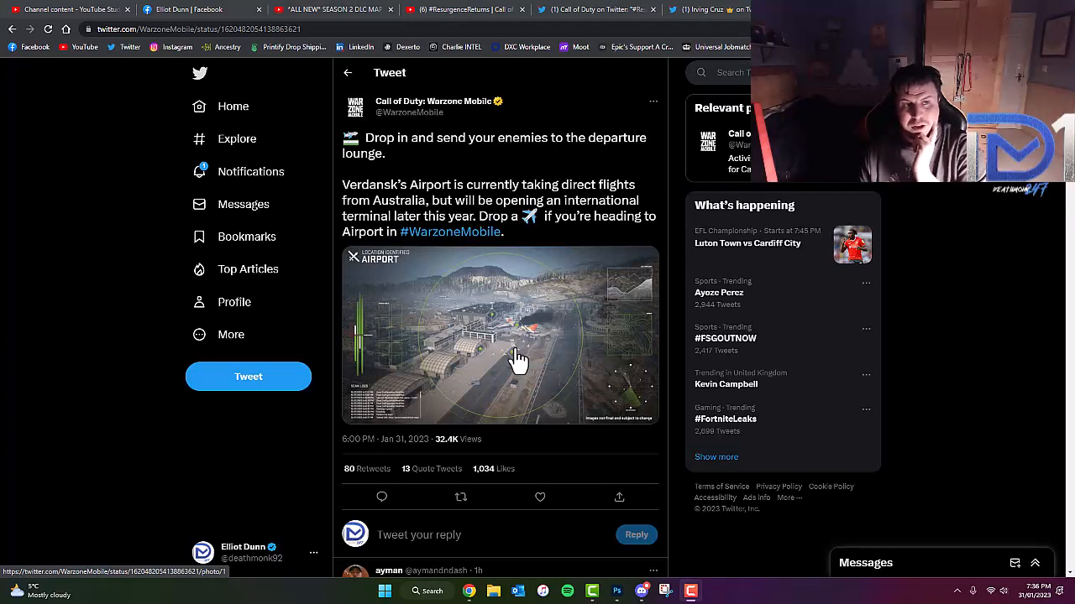